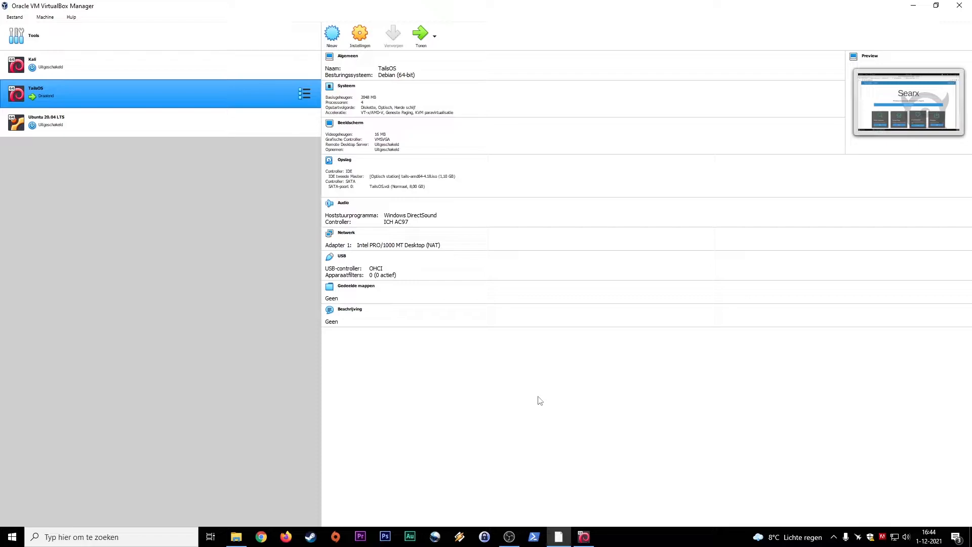
mouse_move(581, 537)
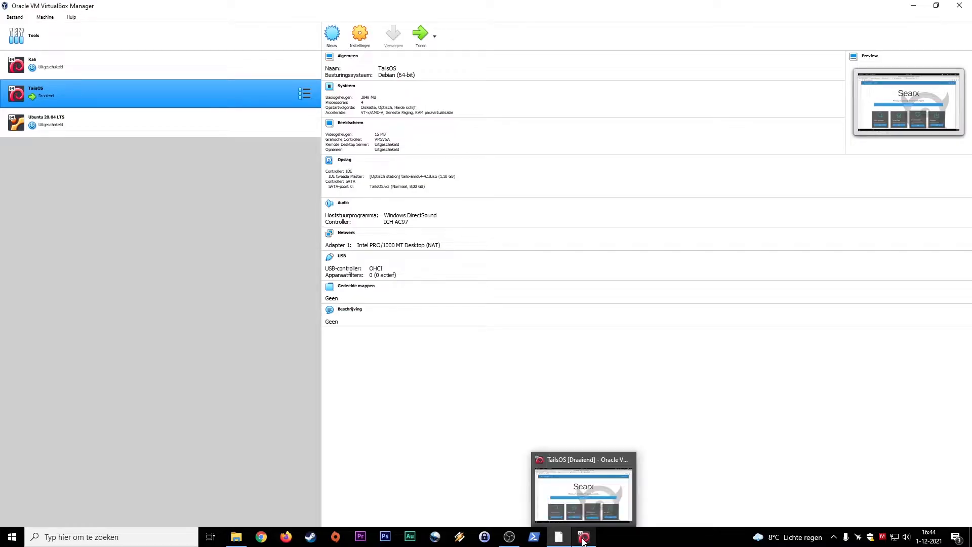
Step: Bring the running TailsOS VM forward so Tor Browser's Searx page is showing
left_click(581, 537)
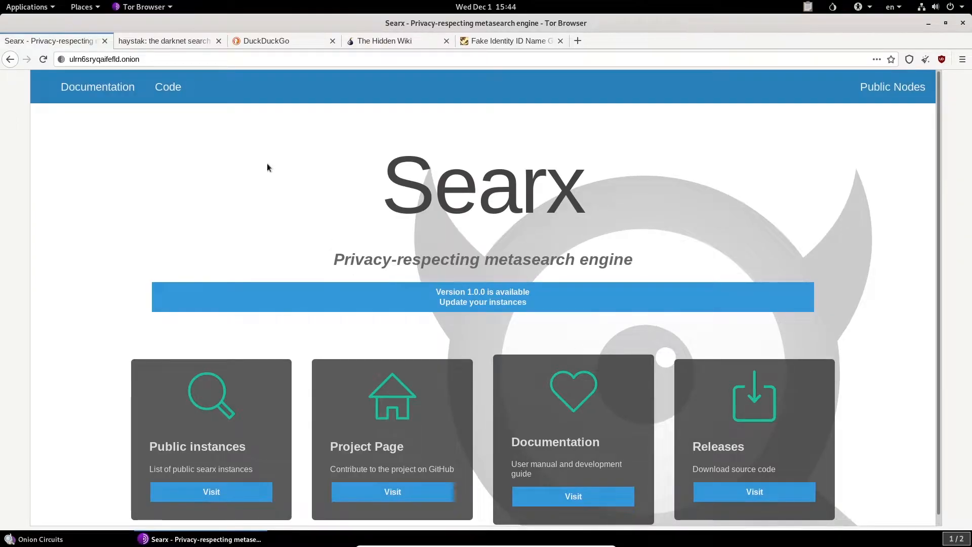
left_click(103, 59)
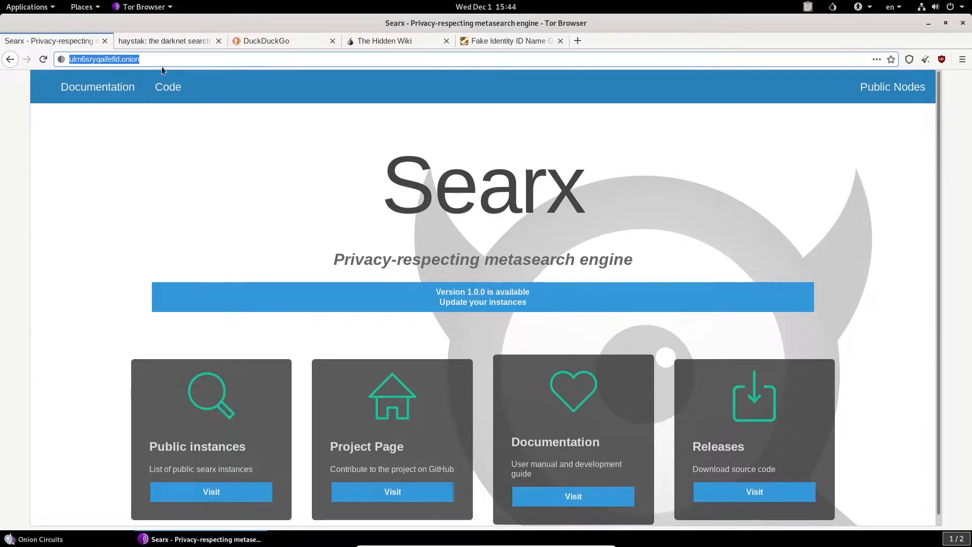
Step: Switch to the haystak tab and focus its empty search box
left_click(164, 40)
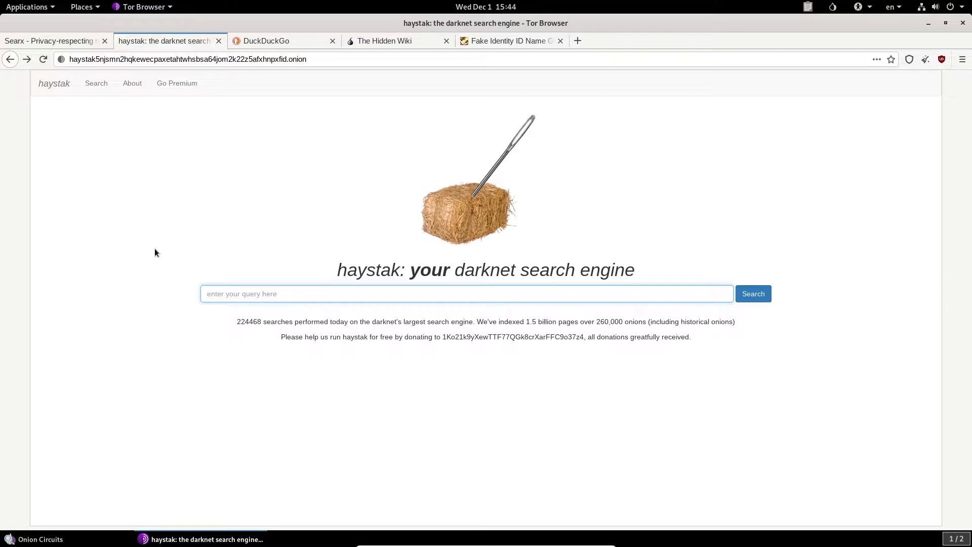
left_click(466, 294)
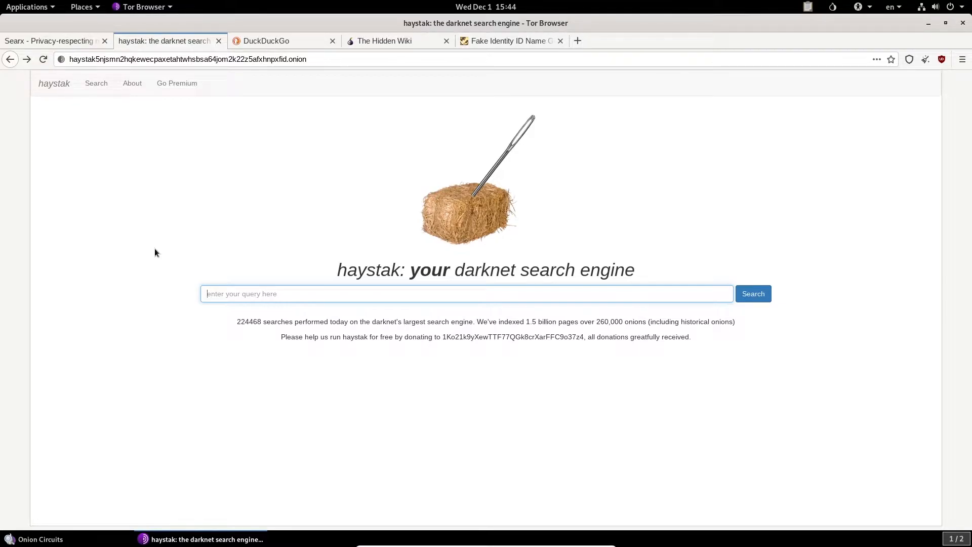
mouse_move(166, 242)
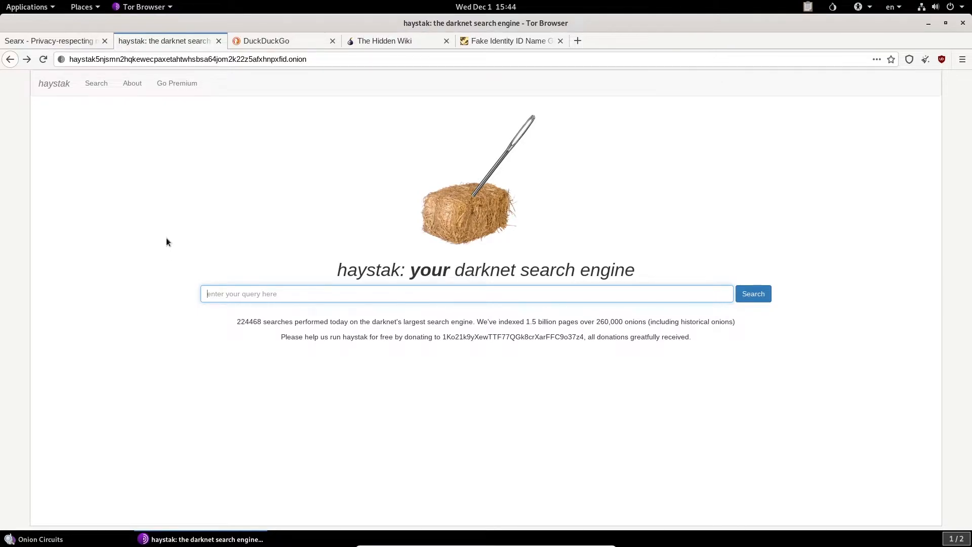
mouse_move(200, 236)
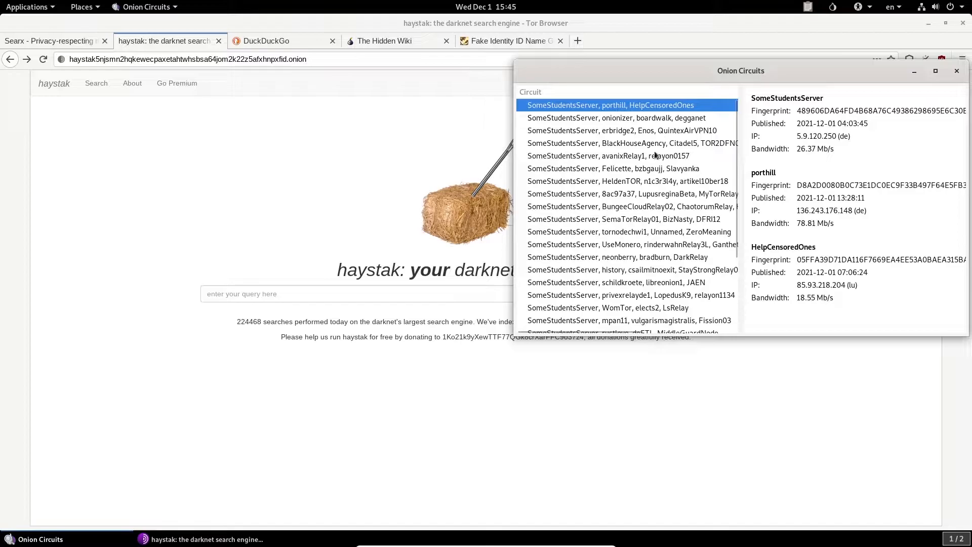
mouse_move(620, 246)
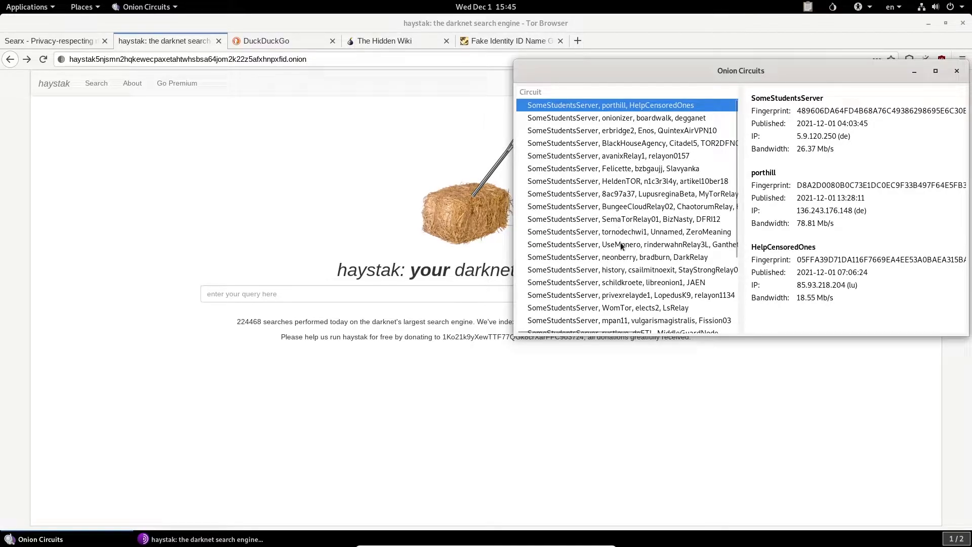
mouse_move(642, 230)
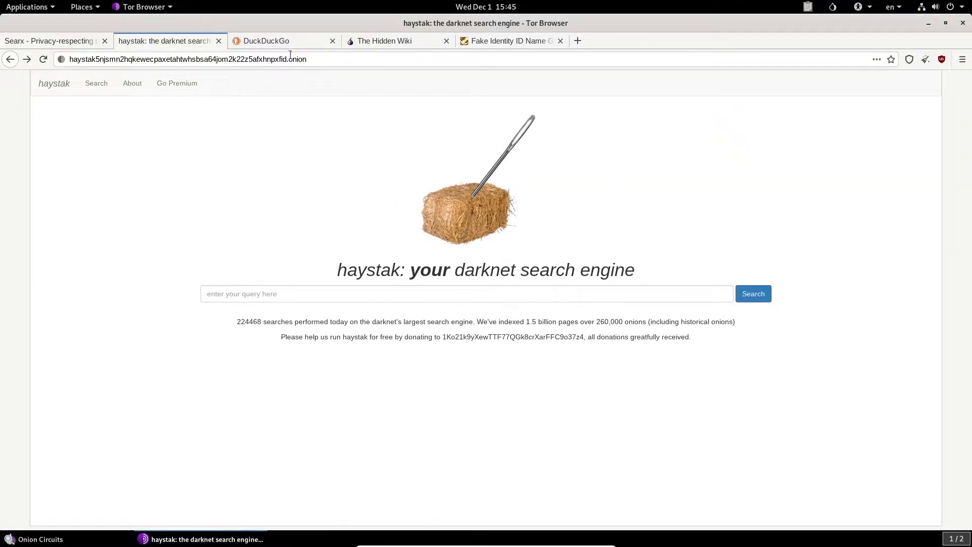
Step: Switch to the DuckDuckGo onion search tab
left_click(267, 41)
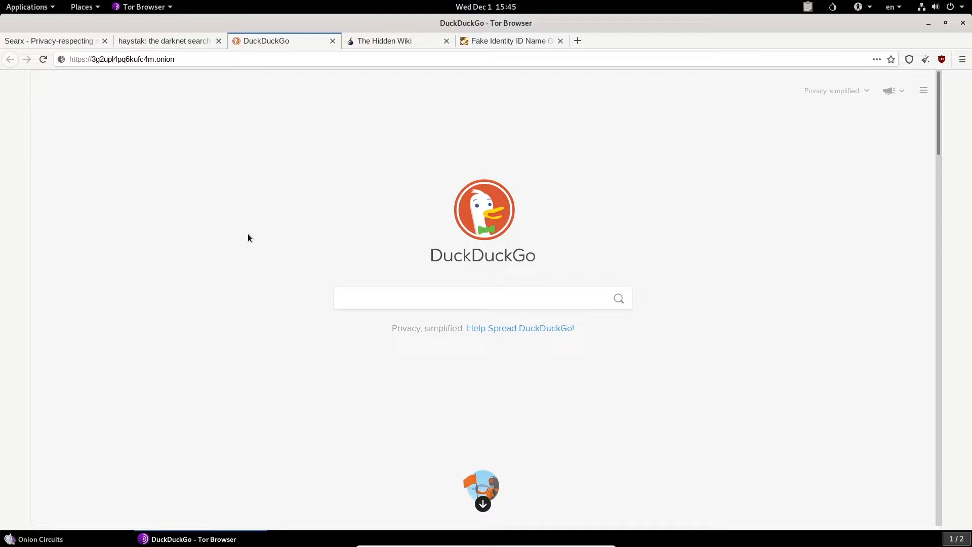
mouse_move(225, 169)
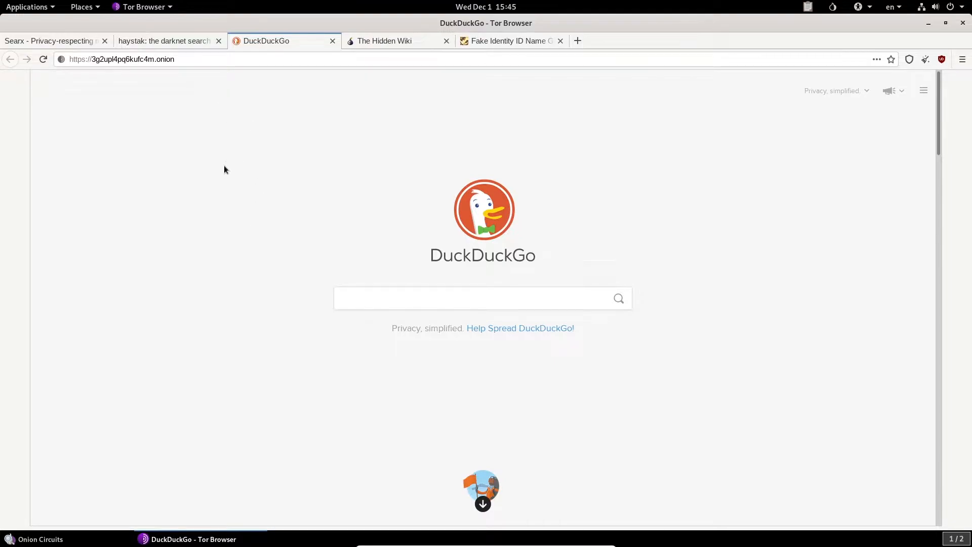
mouse_move(182, 74)
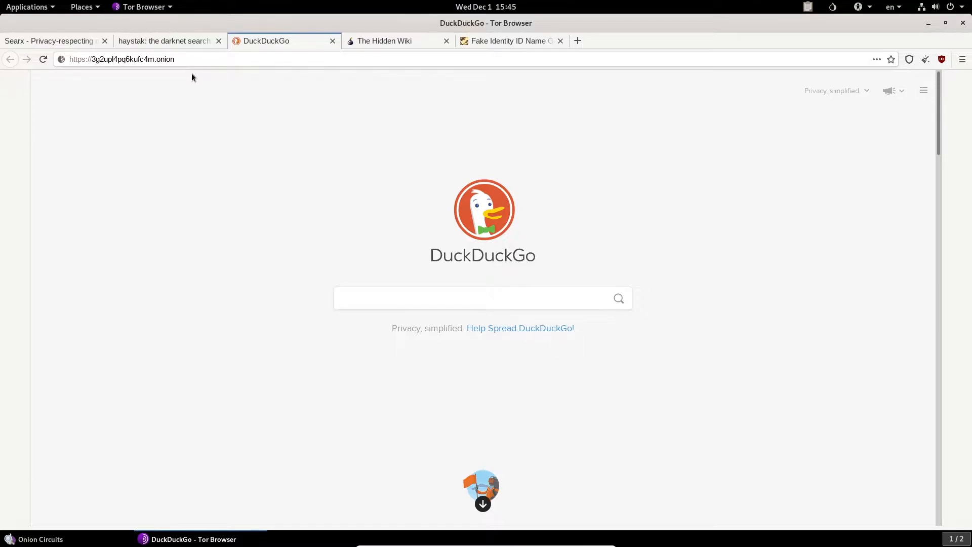
mouse_move(281, 128)
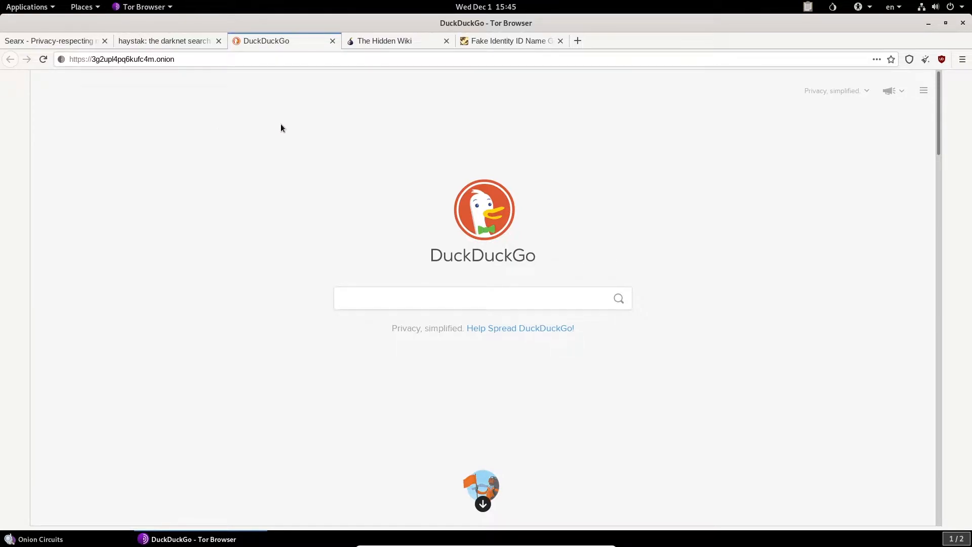
mouse_move(385, 41)
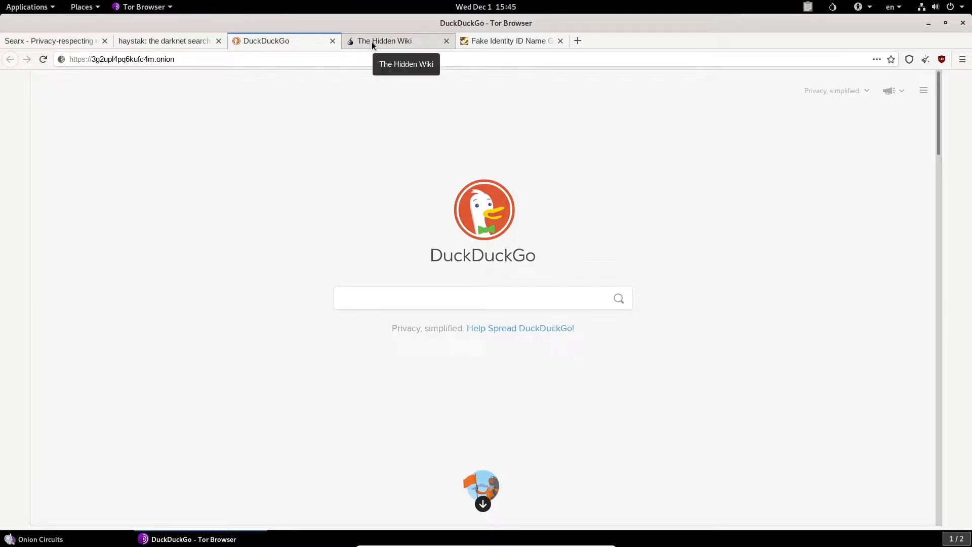
Step: Switch to The Hidden Wiki tab and scroll to the Darknet versions of popular sites section
left_click(384, 40)
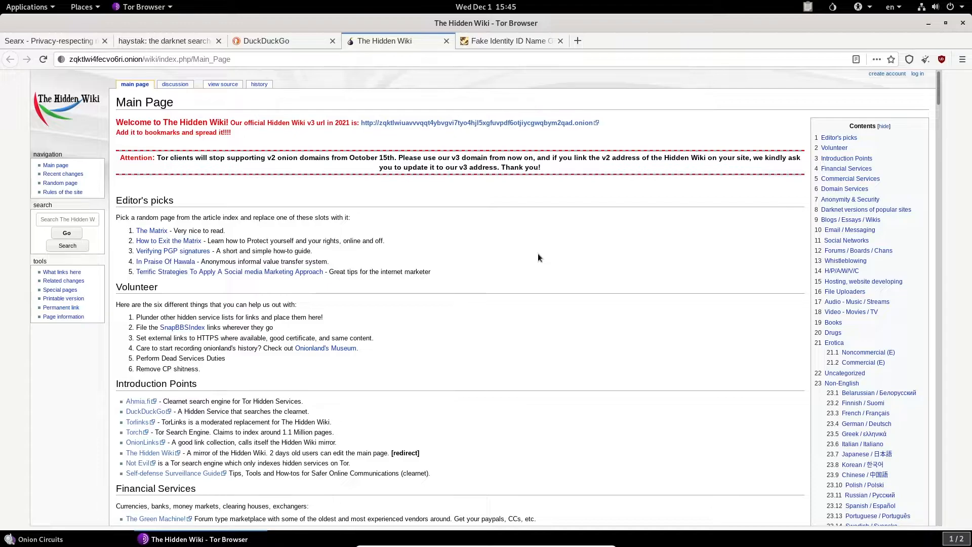
mouse_move(548, 255)
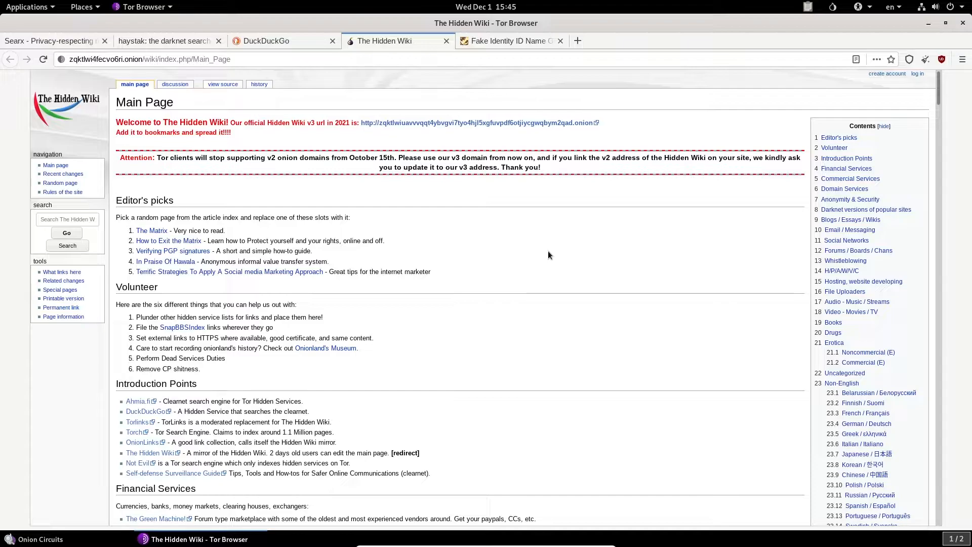
mouse_move(434, 349)
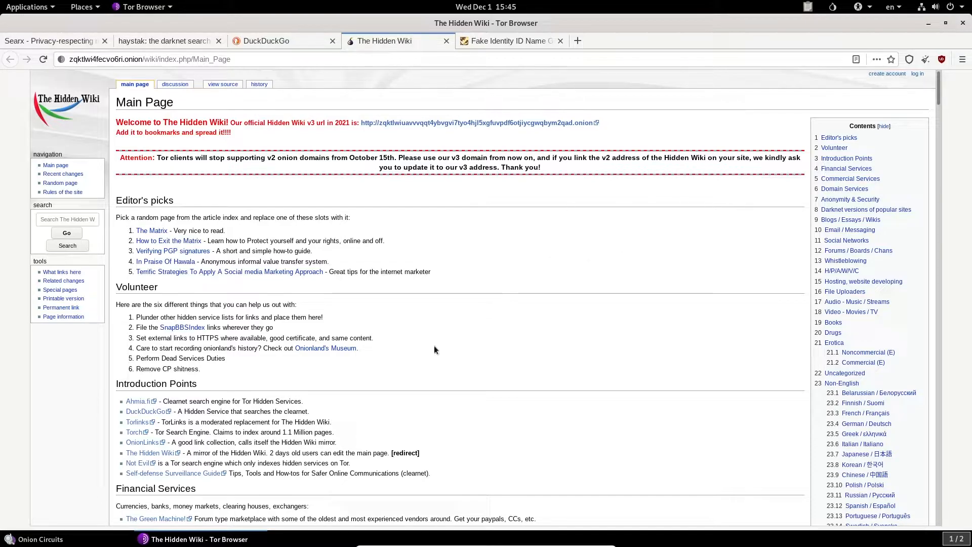
scroll("down", 3)
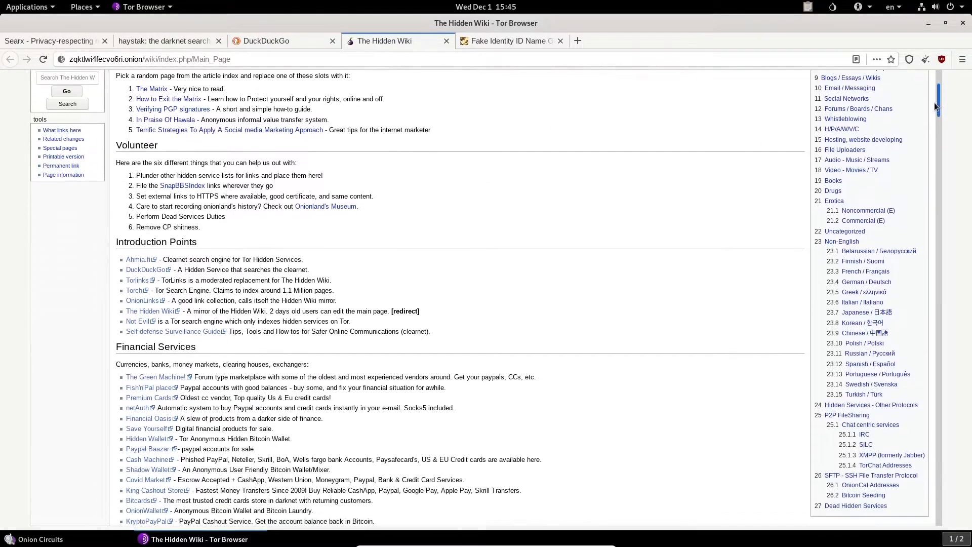
scroll("down", 3)
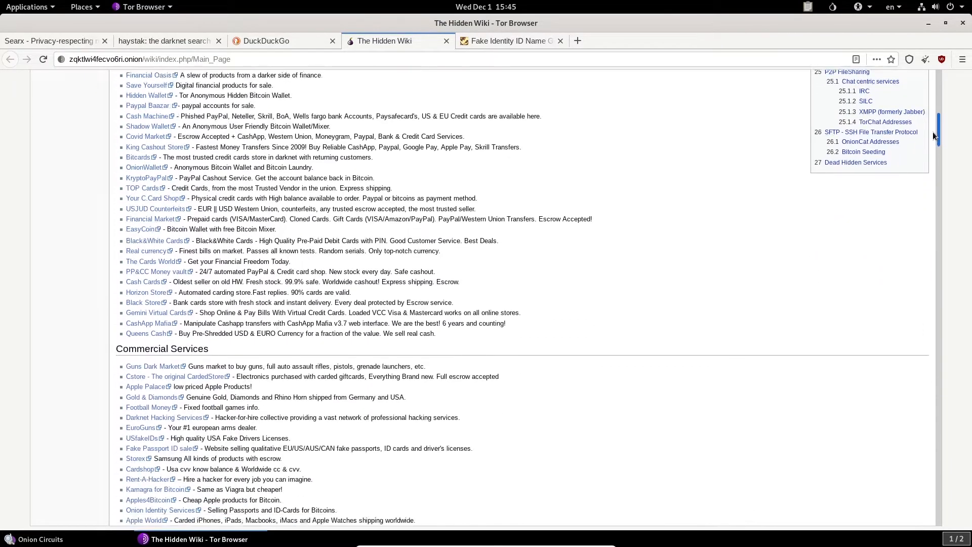
scroll("down", 3)
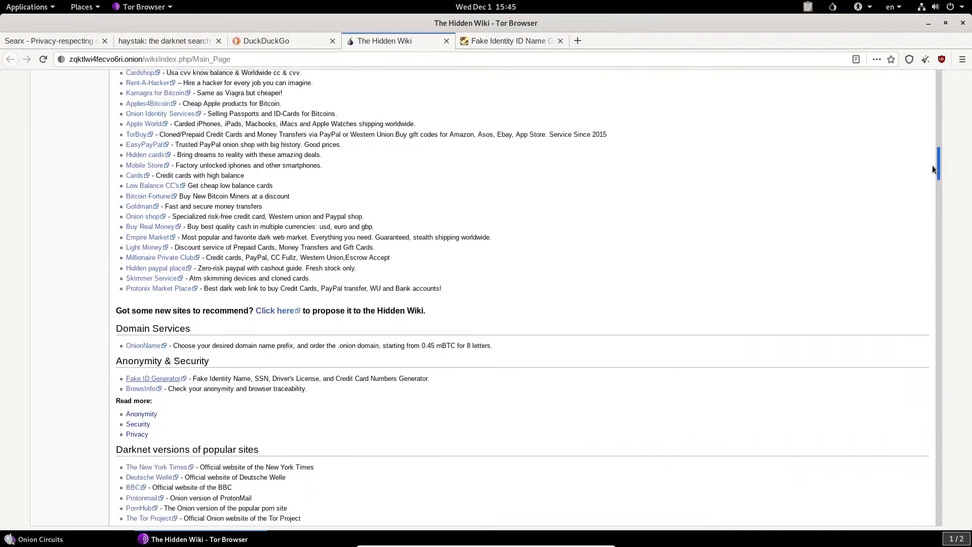
scroll("down", 3)
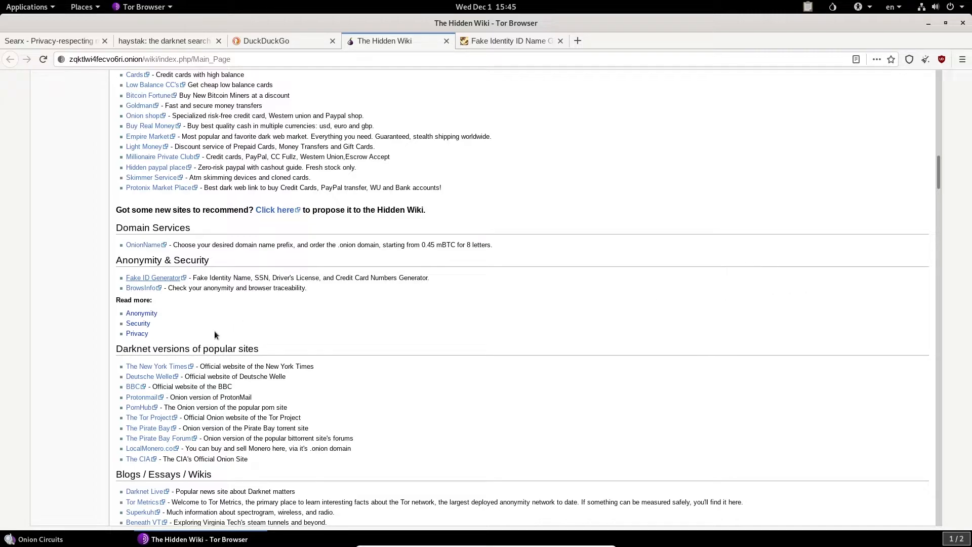
mouse_move(586, 362)
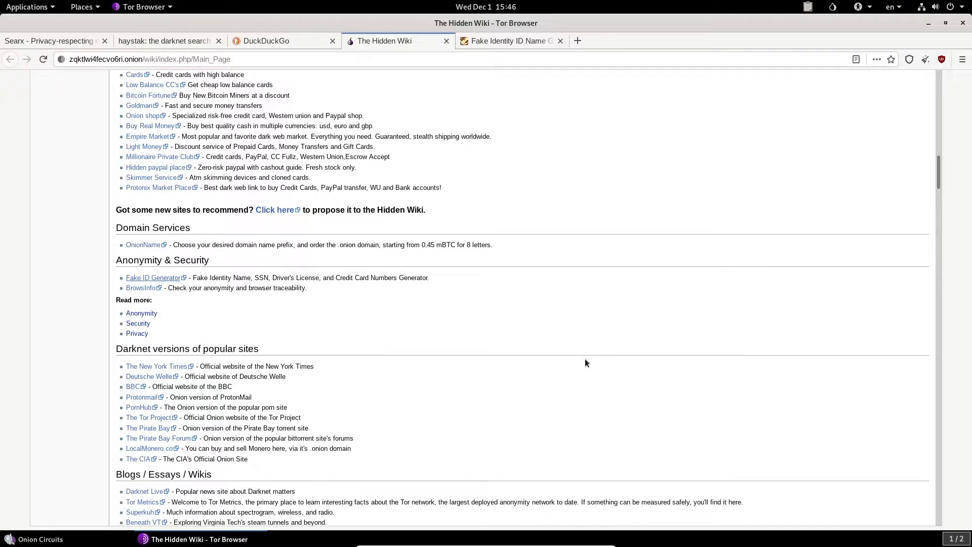
mouse_move(156, 366)
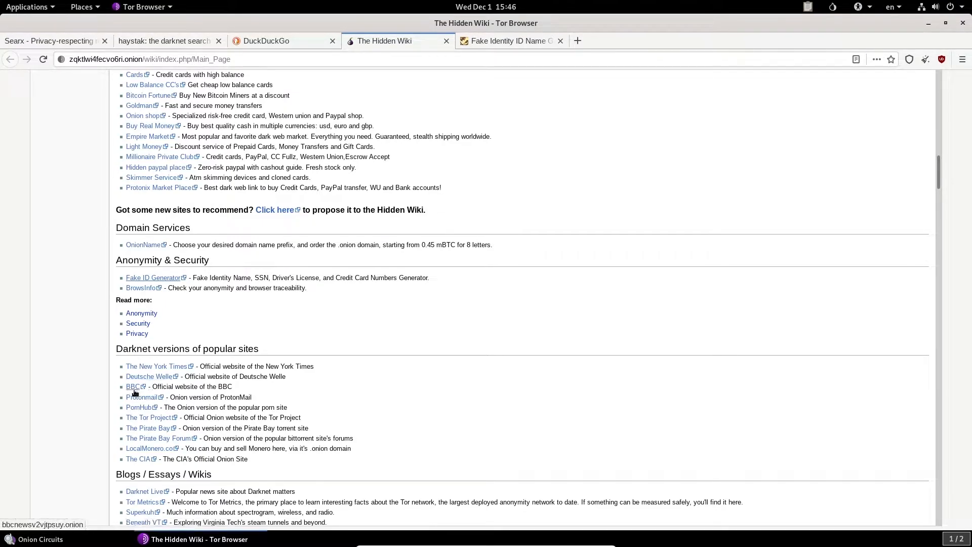
mouse_move(480, 383)
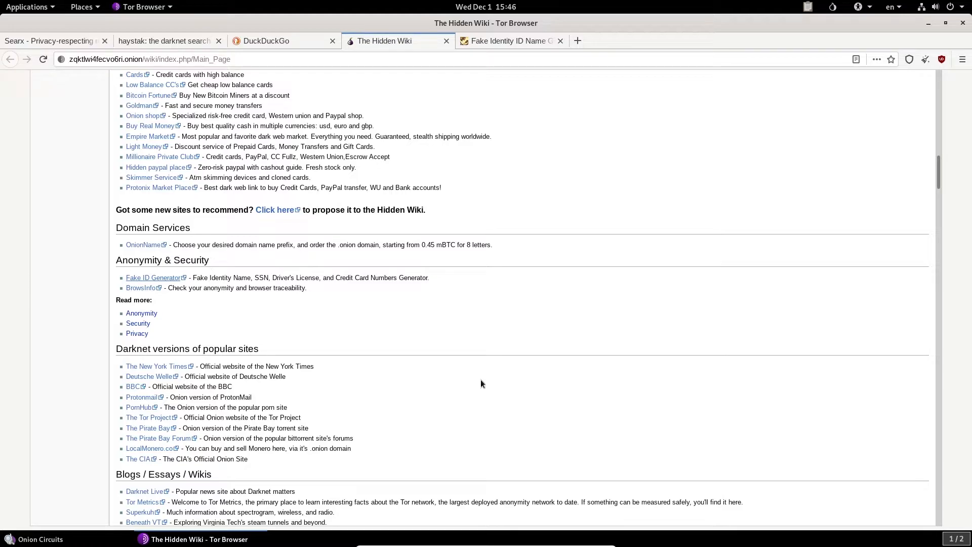
mouse_move(135, 386)
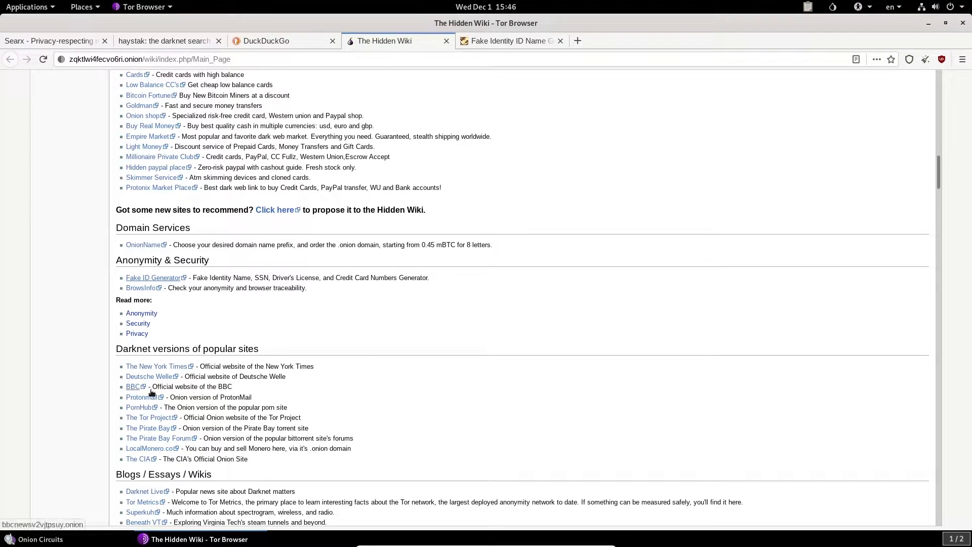
mouse_move(540, 416)
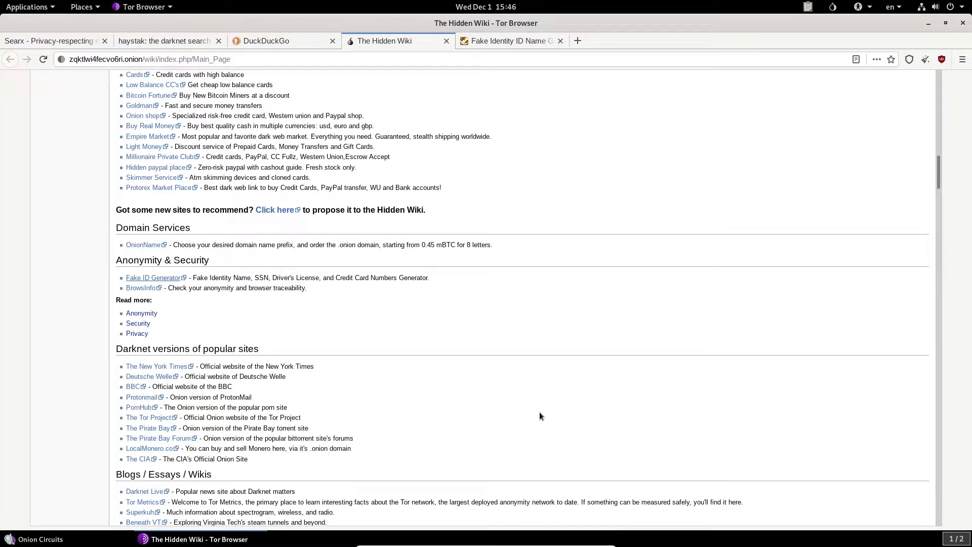
Step: Open the Hidden Wiki's BBC onion link in a new tab via the context menu
right_click(135, 386)
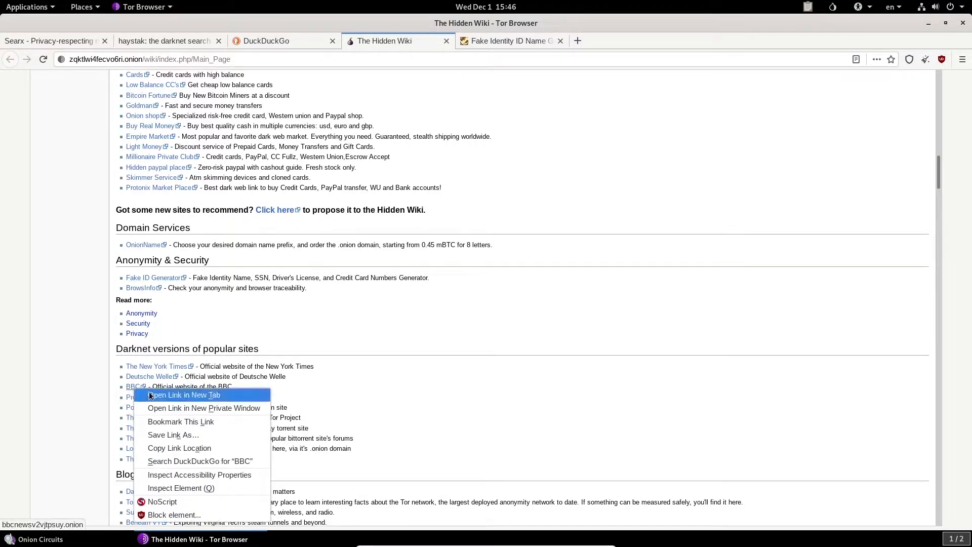
left_click(184, 395)
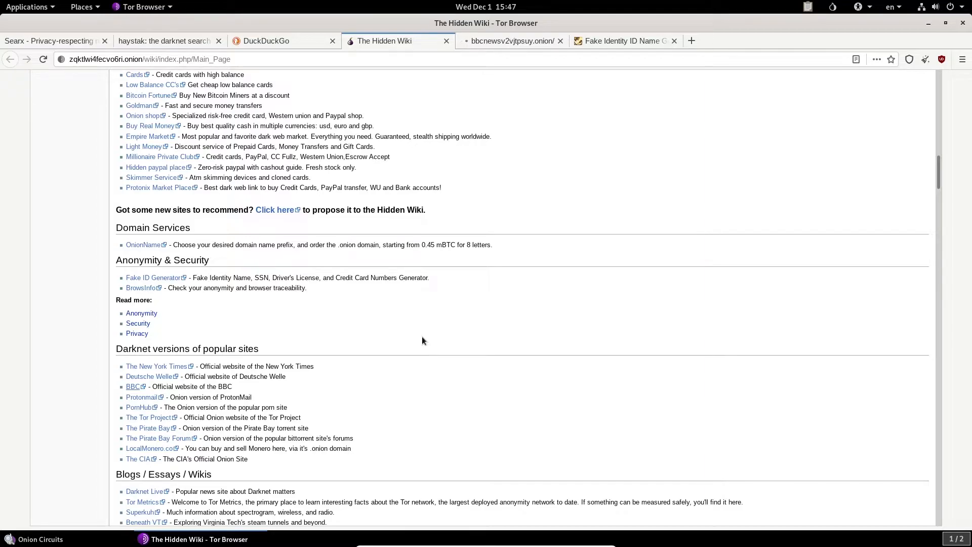
mouse_move(545, 217)
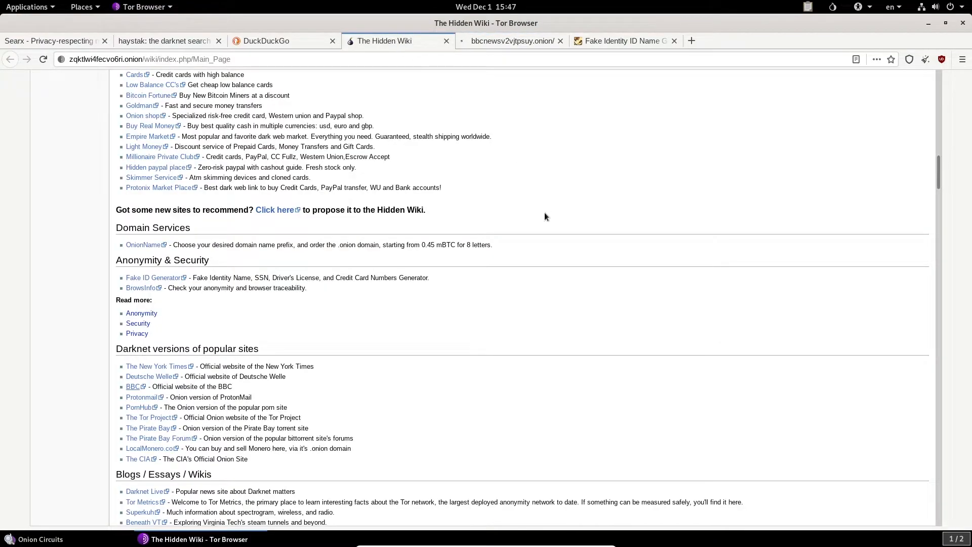
Step: Scroll further down the Hidden Wiki listings and close the BBC onion site tab
scroll("down", 3)
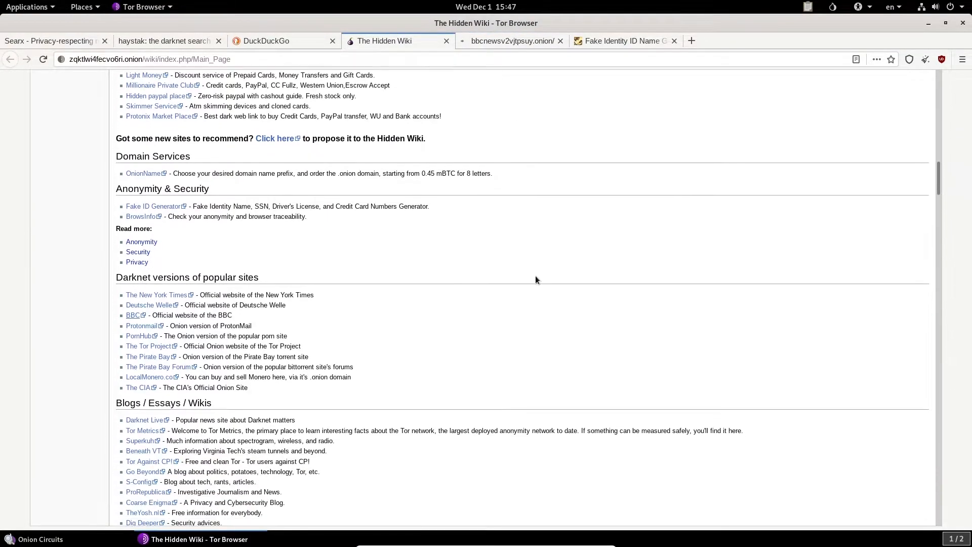
scroll("down", 3)
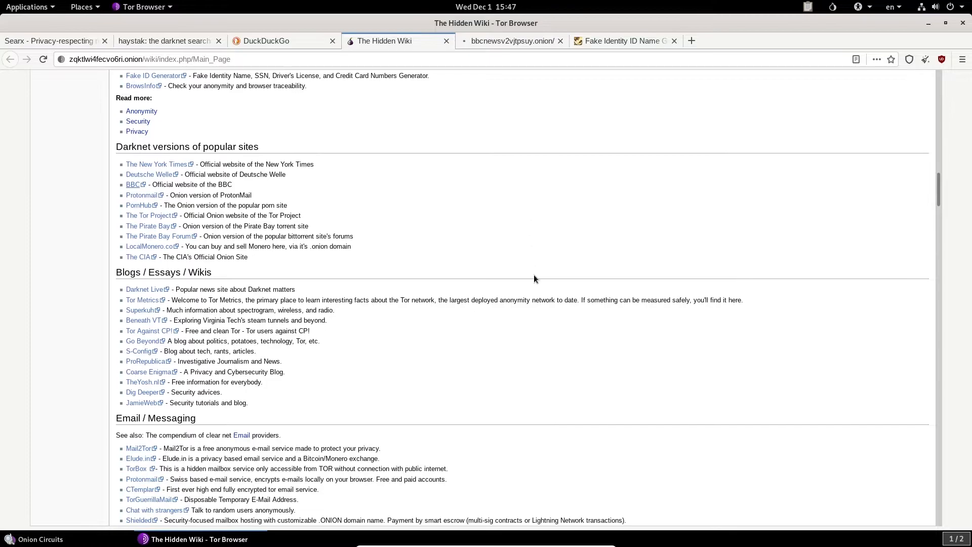
scroll("down", 3)
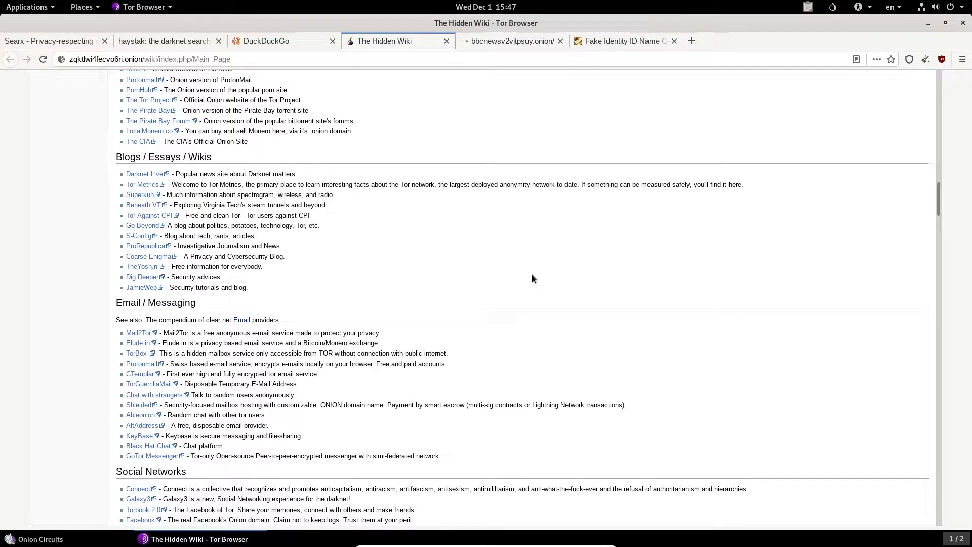
scroll("down", 3)
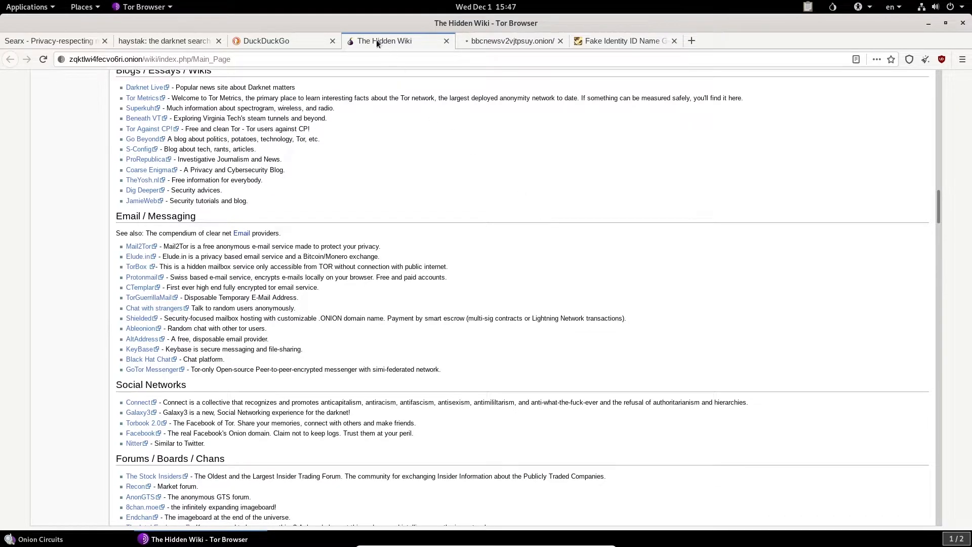
mouse_move(559, 217)
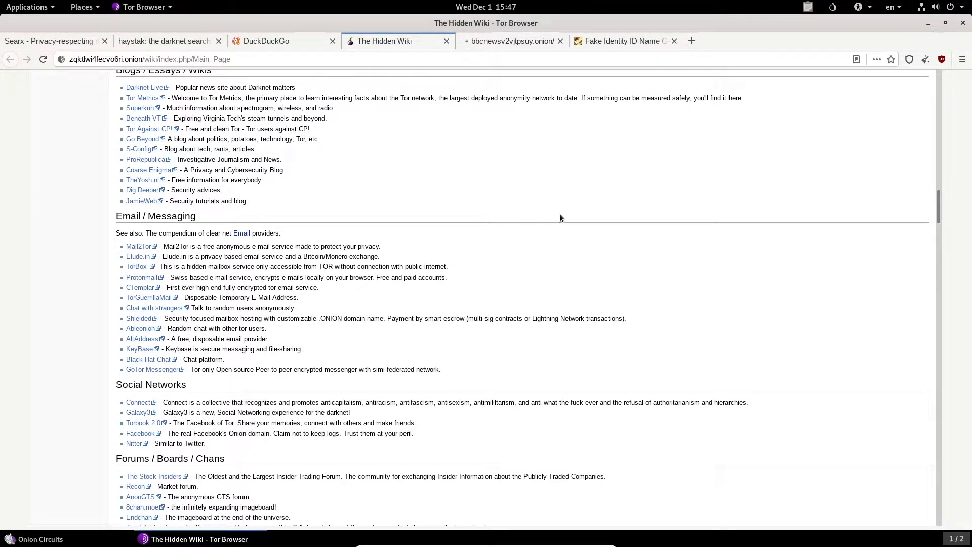
mouse_move(824, 208)
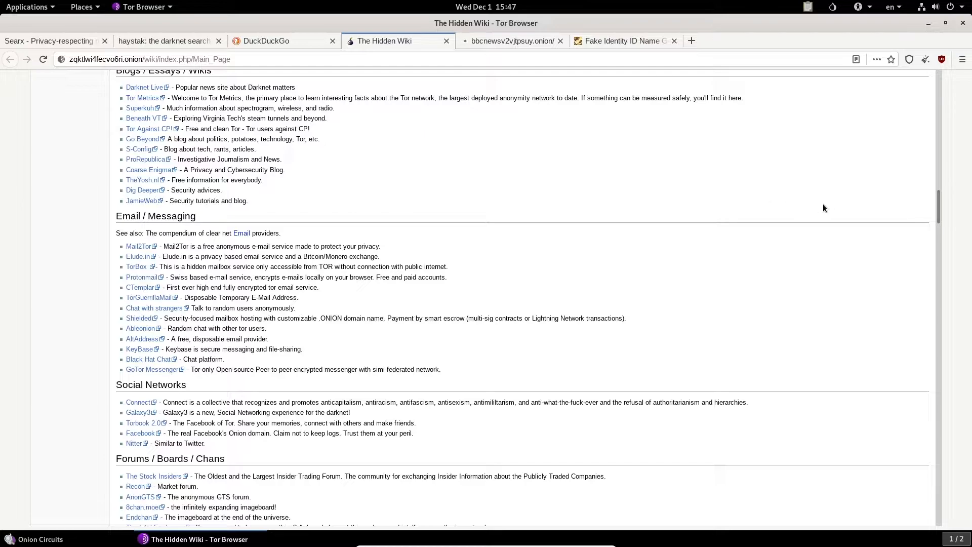
mouse_move(874, 264)
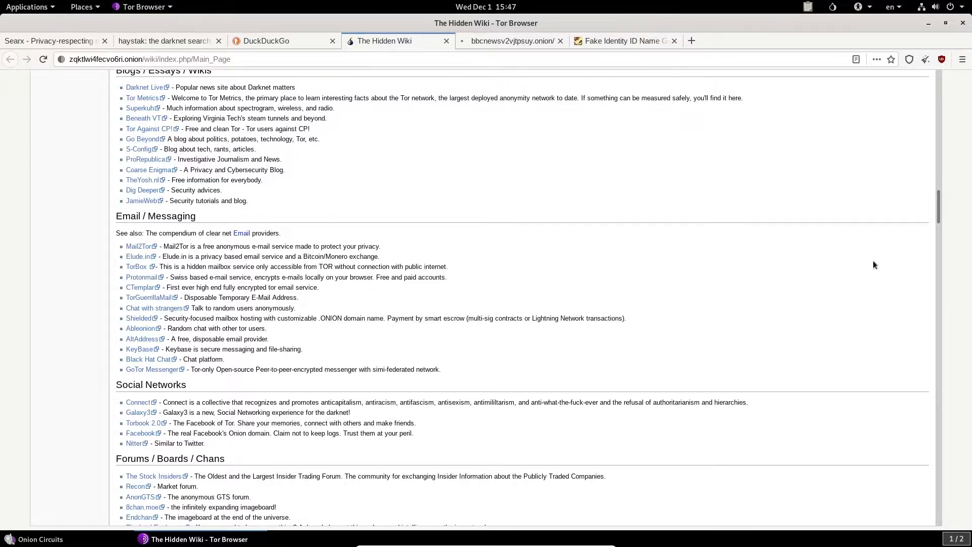
scroll("down", 3)
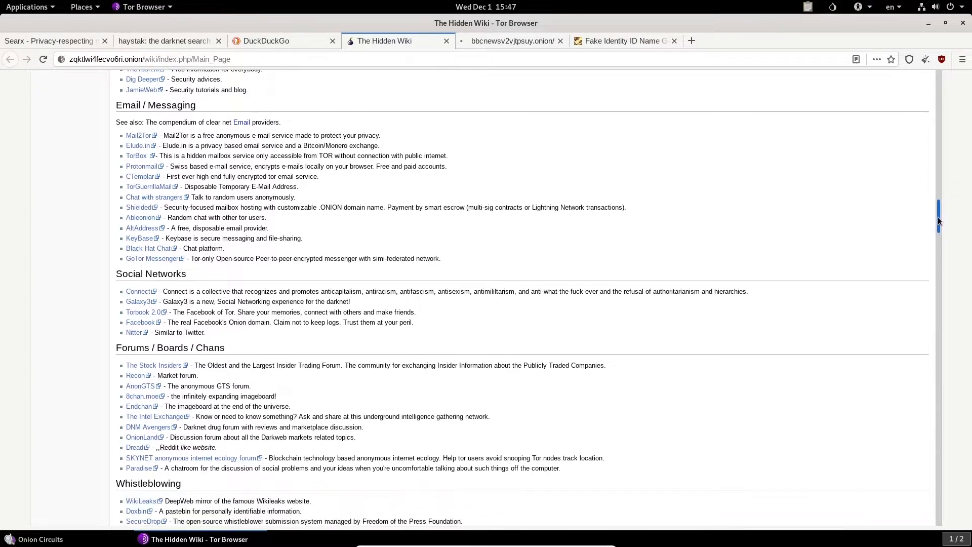
scroll("down", 3)
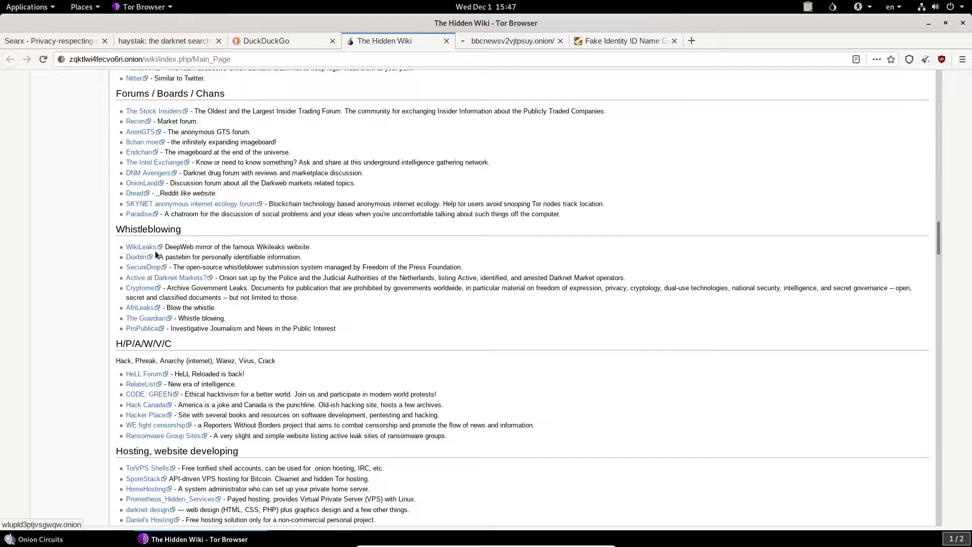
mouse_move(142, 247)
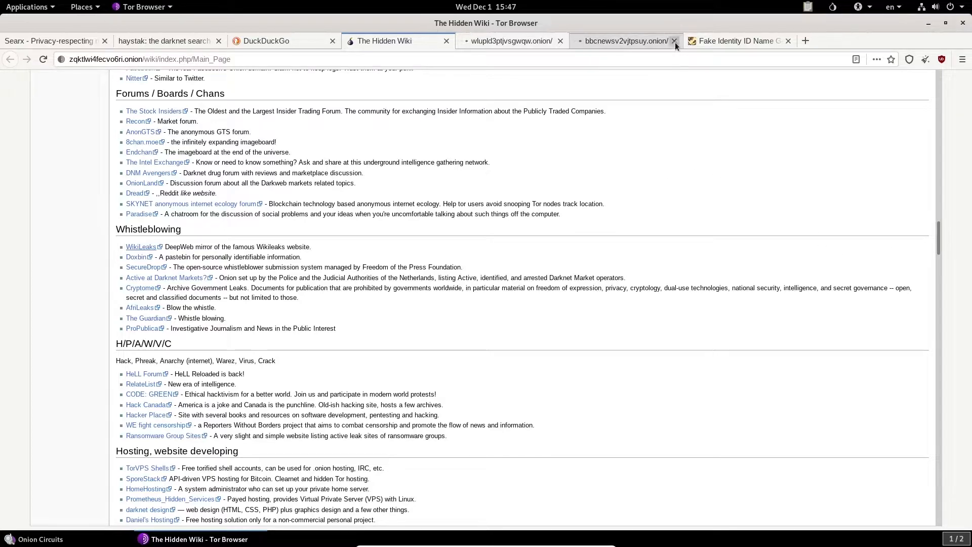
left_click(673, 41)
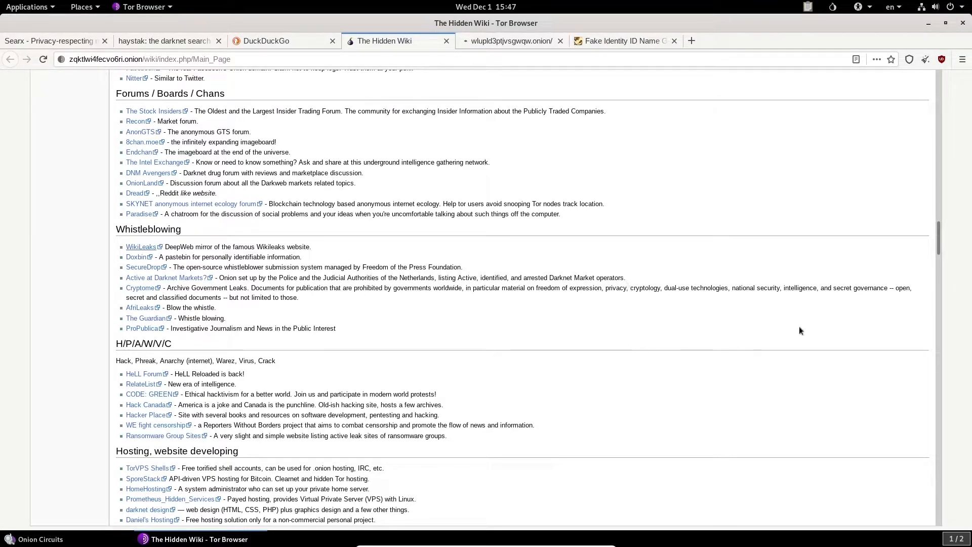
Step: Scroll the Hidden Wiki past Books, Drugs and Non-English listings to P2P FileSharing and IRC services
scroll("down", 3)
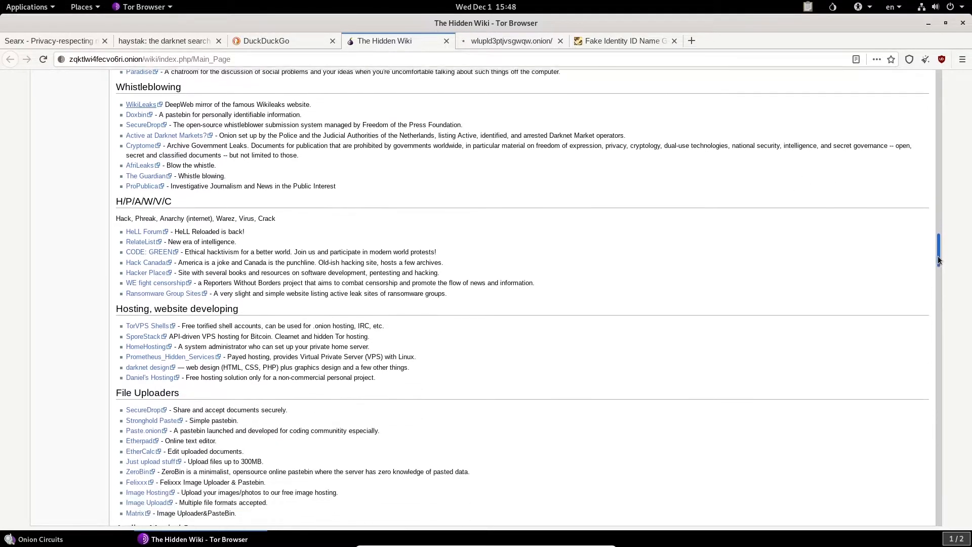
scroll("down", 3)
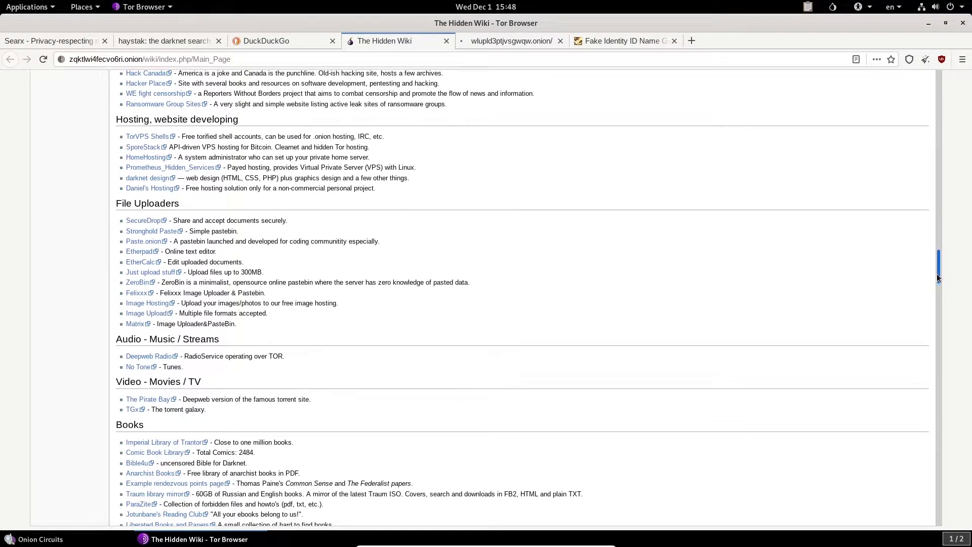
scroll("down", 3)
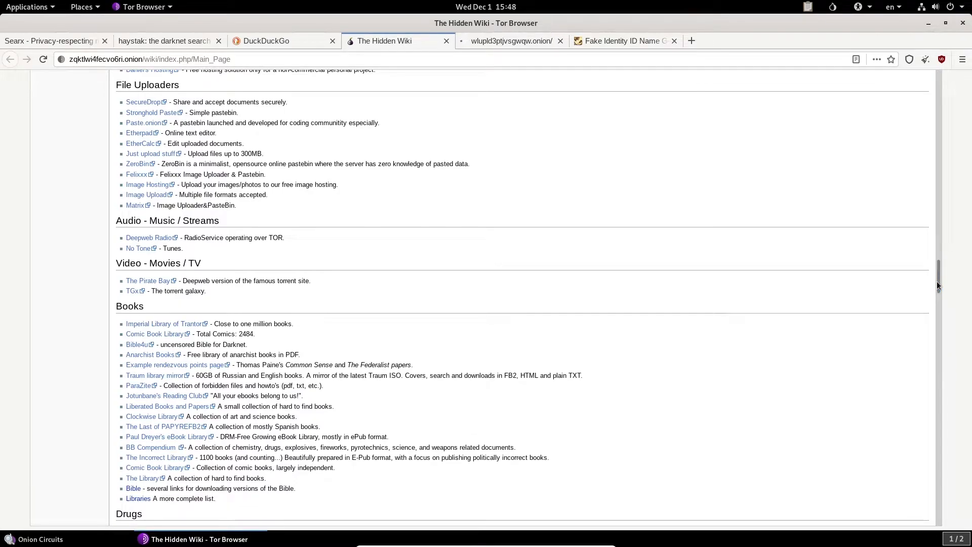
scroll("down", 3)
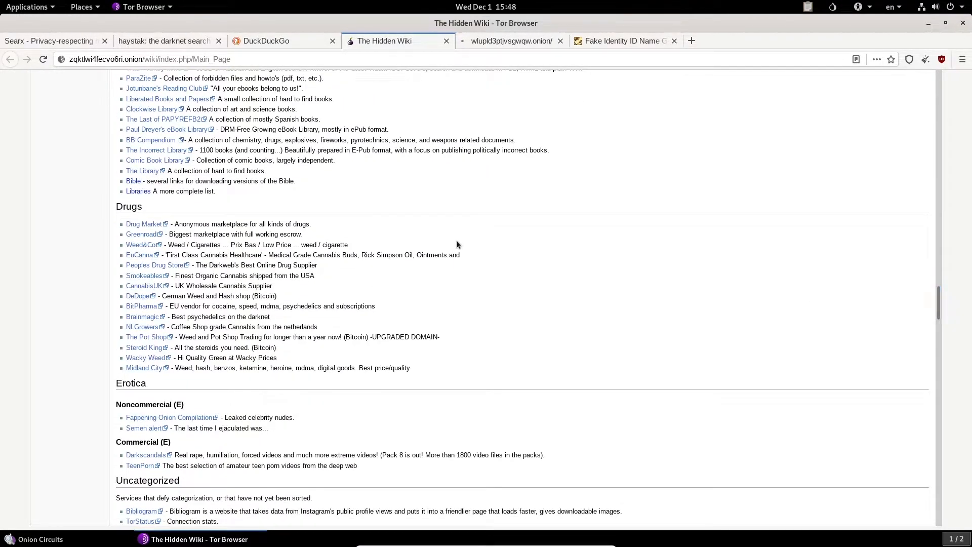
scroll("down", 3)
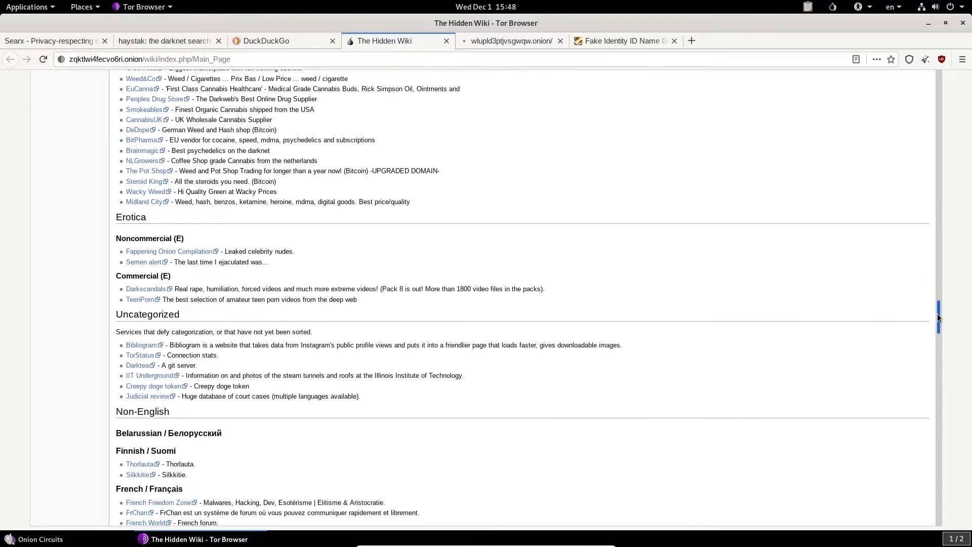
scroll("down", 3)
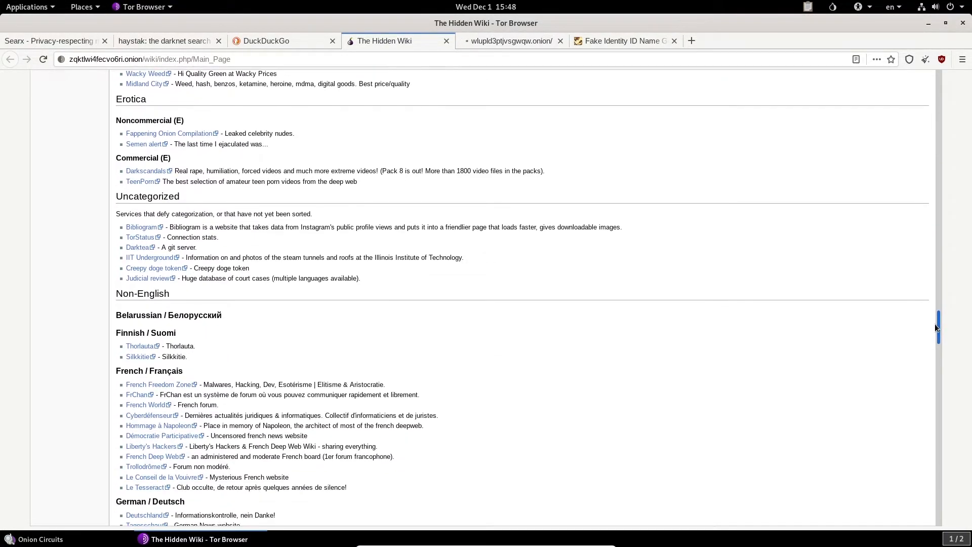
scroll("down", 3)
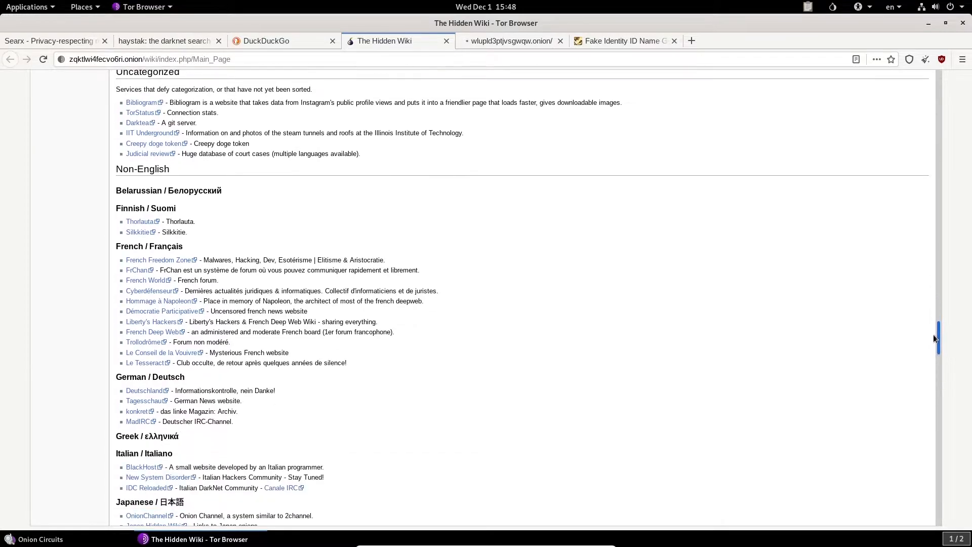
scroll("down", 3)
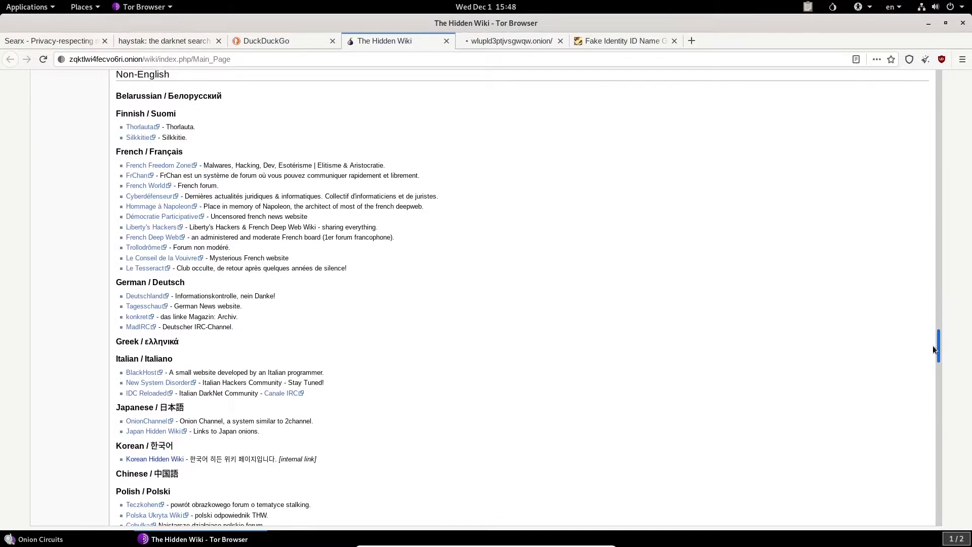
scroll("down", 3)
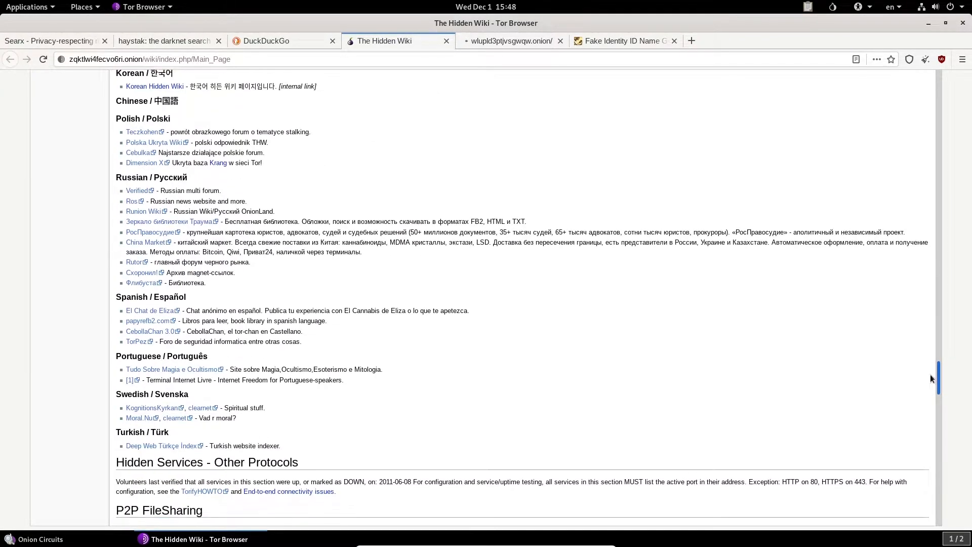
scroll("down", 3)
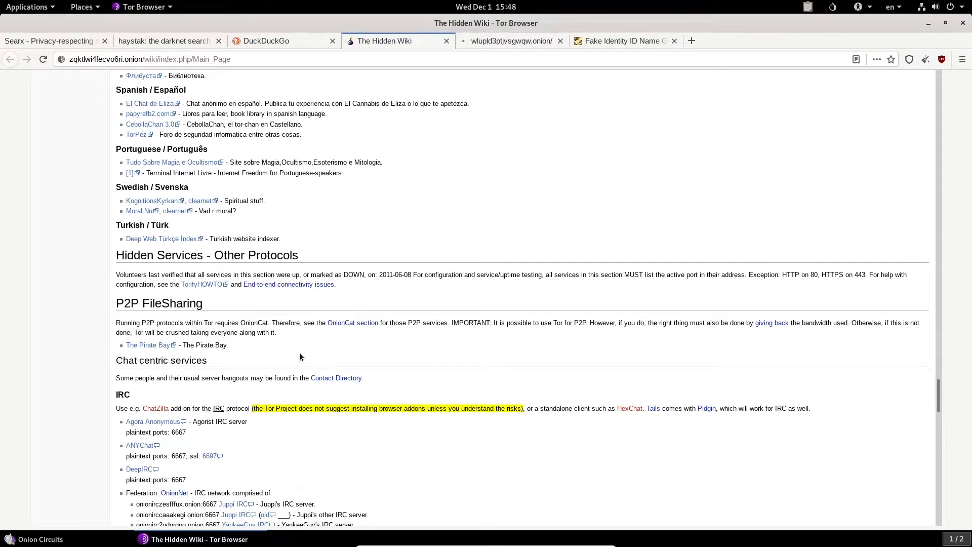
mouse_move(508, 324)
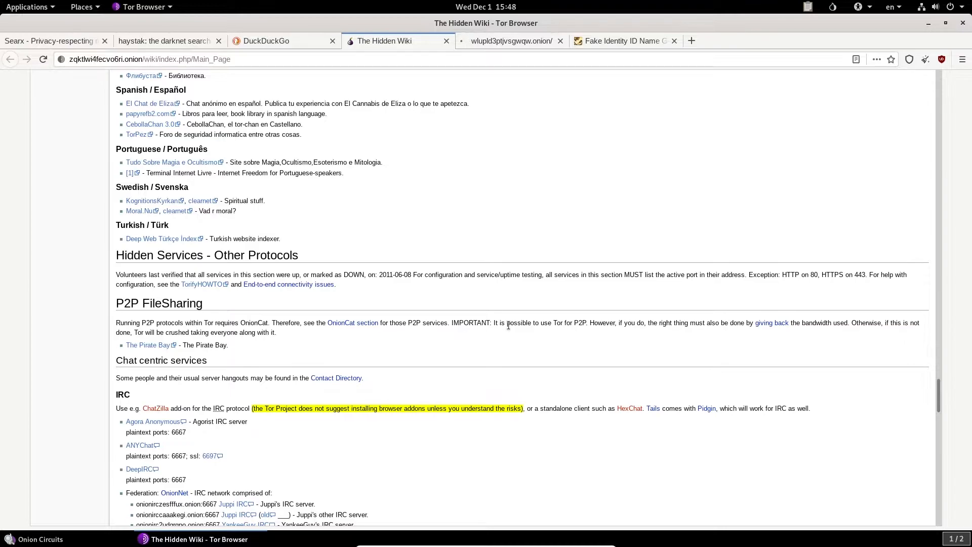
mouse_move(581, 333)
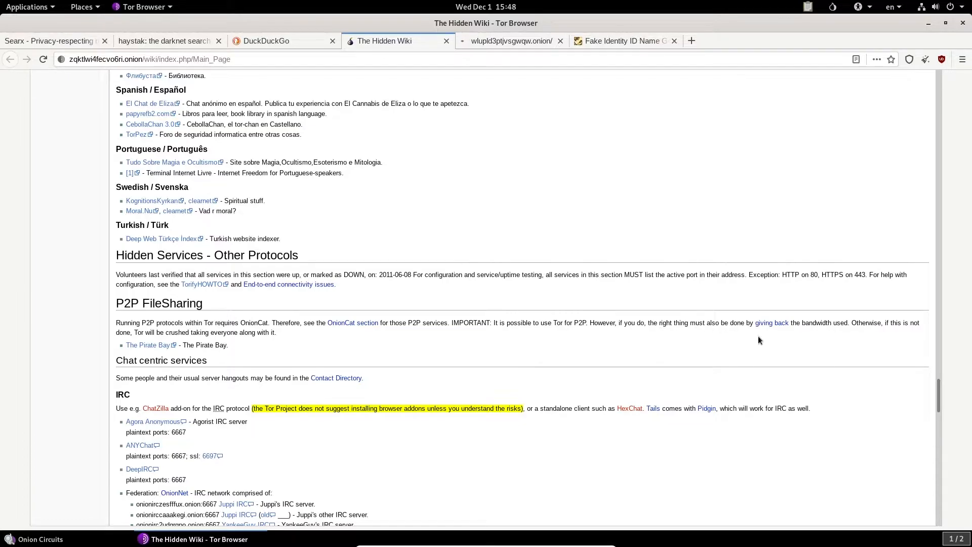
mouse_move(831, 344)
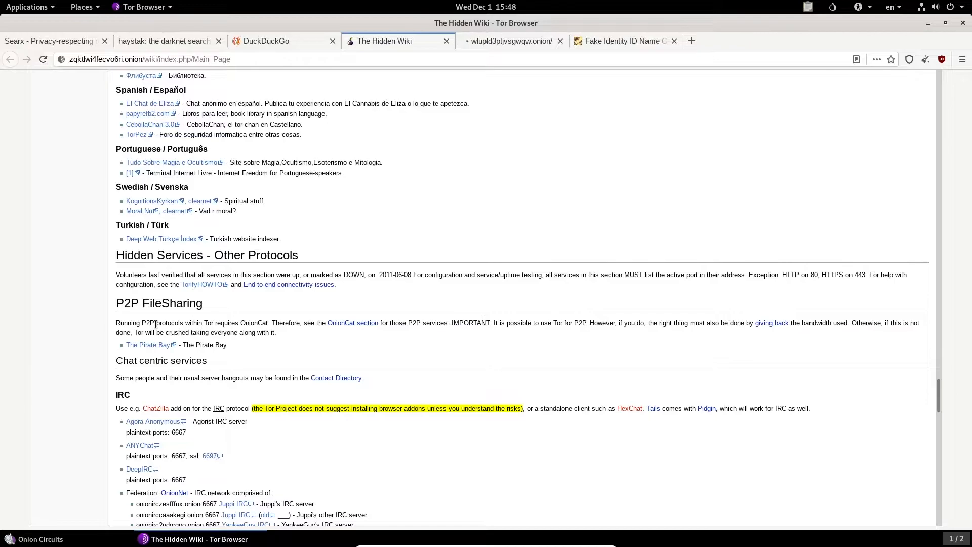
Step: Open The Pirate Bay link in a new tab, inspect a Tor circuit, then return to the timed-out WikiLeaks page
right_click(148, 345)
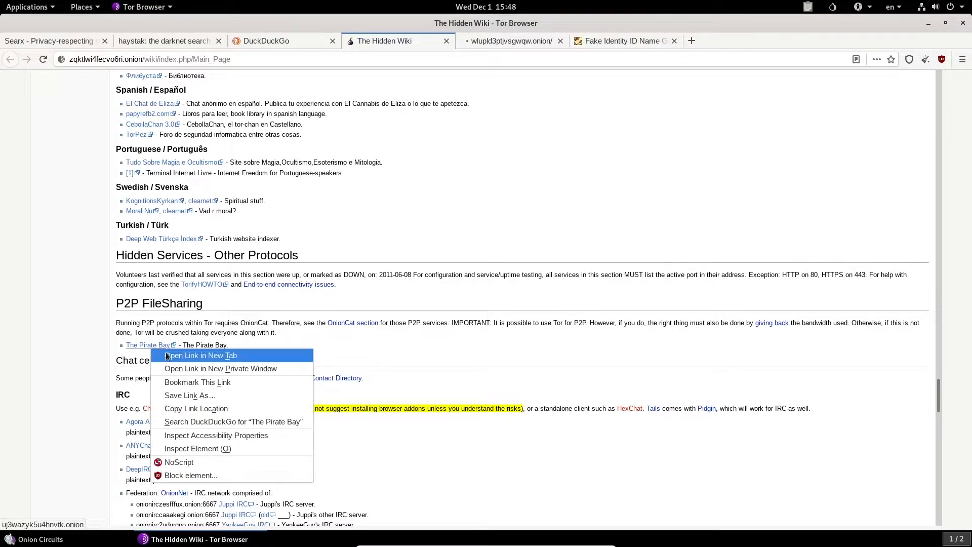
left_click(200, 355)
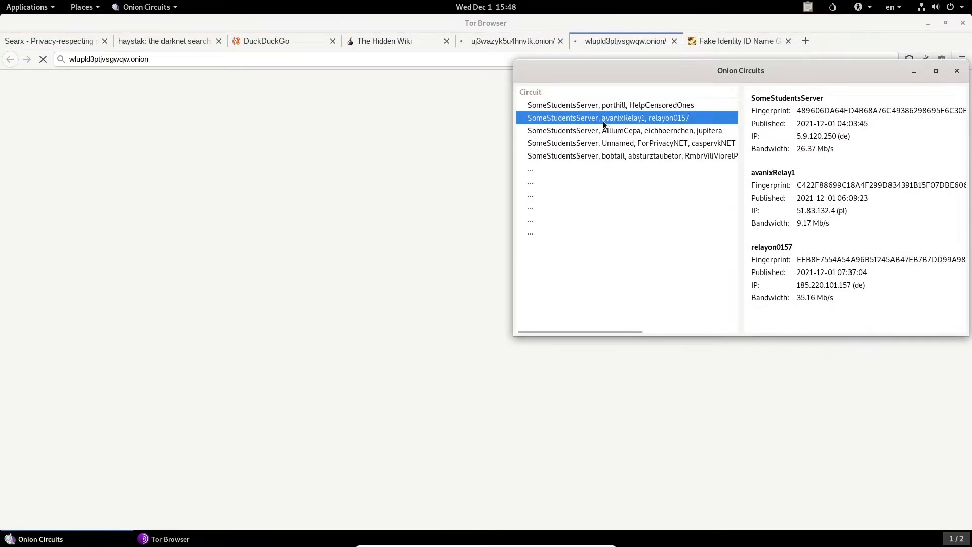
left_click(631, 143)
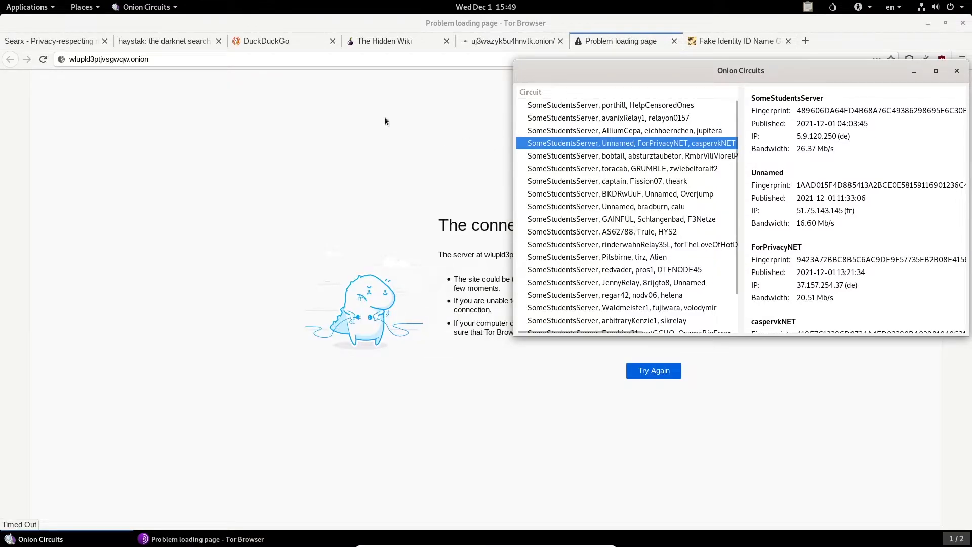
left_click(957, 70)
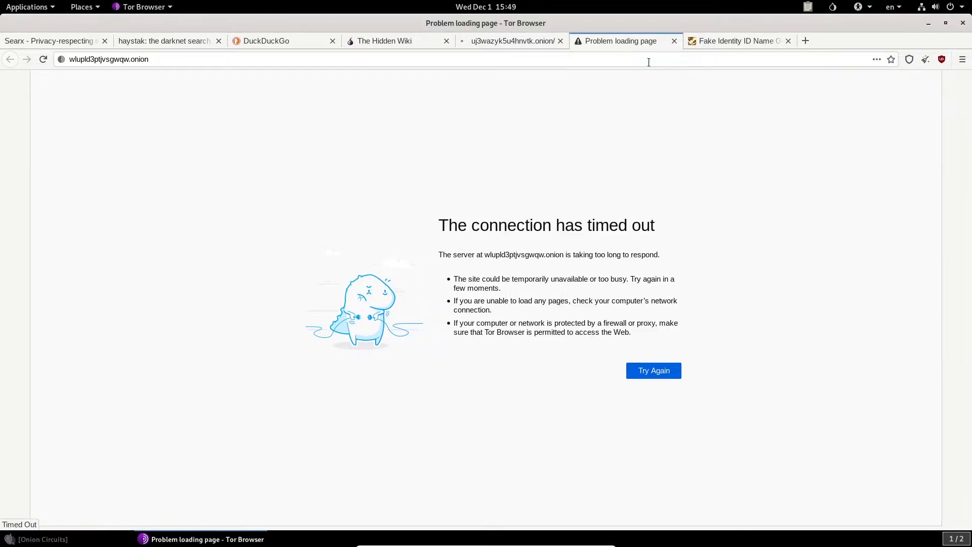
mouse_move(673, 41)
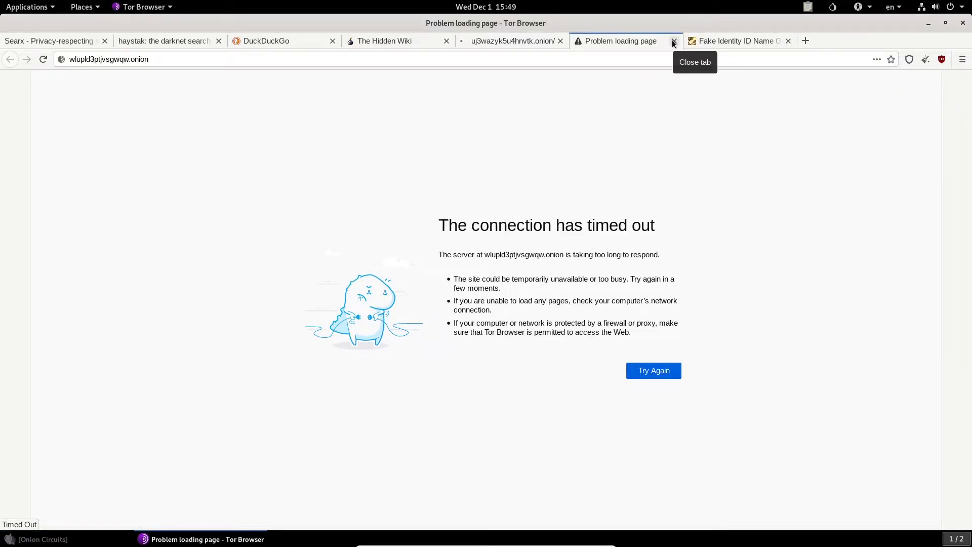
Step: Close the timed-out WikiLeaks mirror tab and scroll down the Fake Identity Generator page
left_click(673, 40)
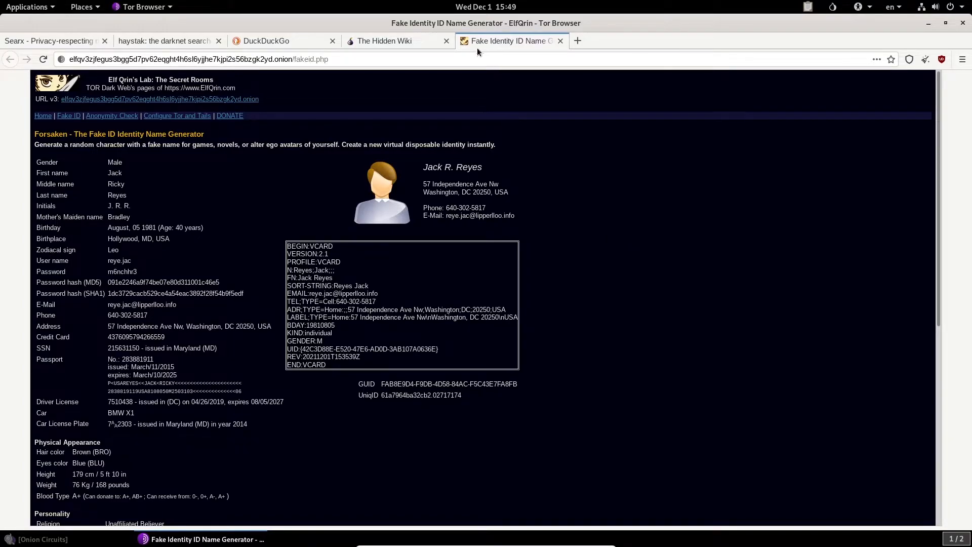
mouse_move(635, 246)
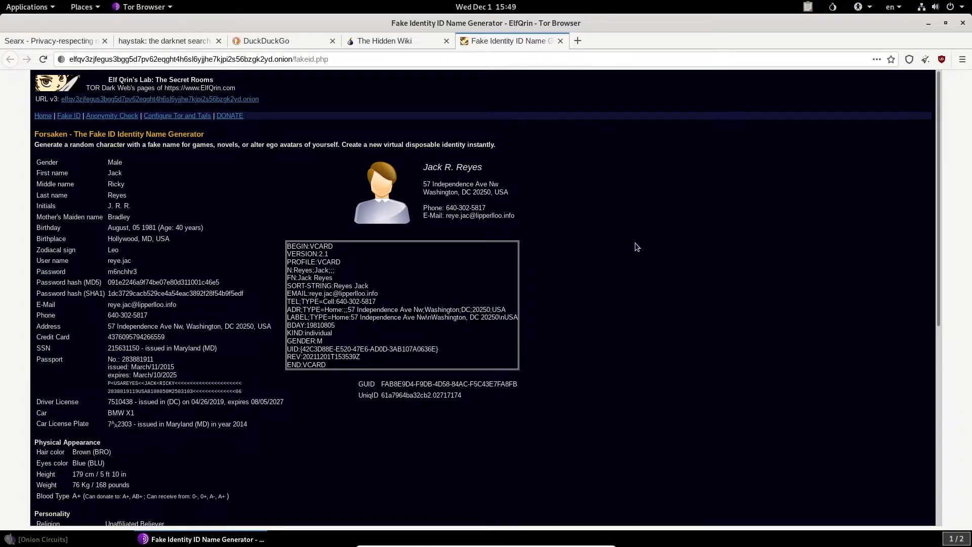
scroll("down", 3)
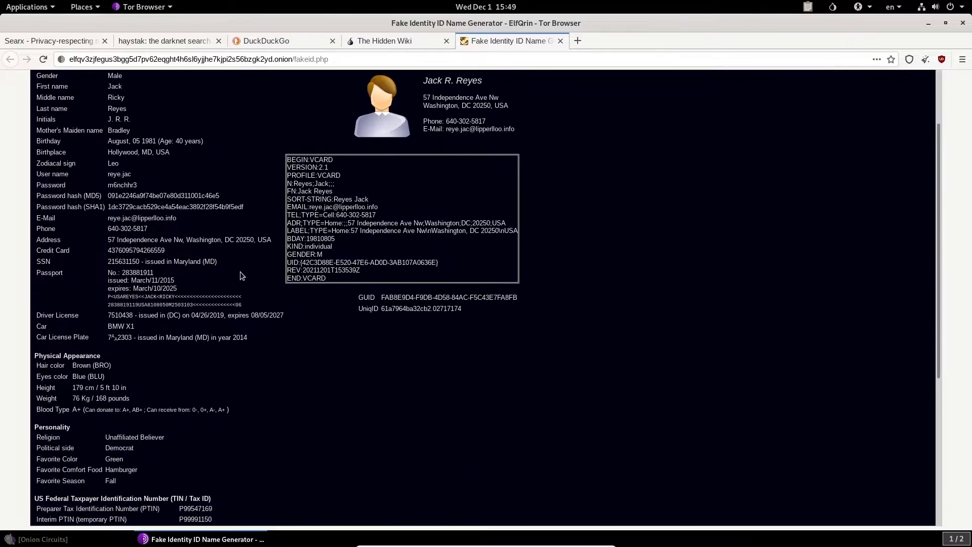
scroll("down", 3)
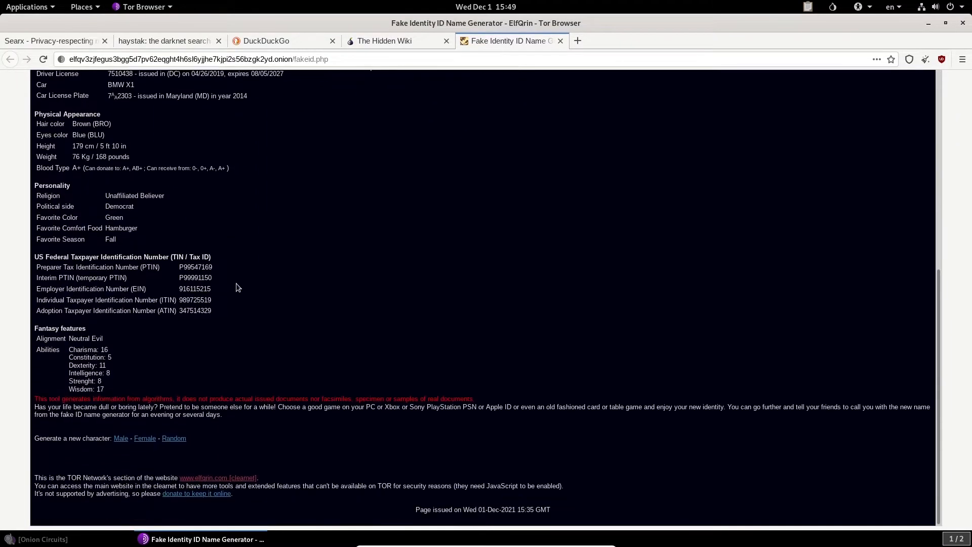
mouse_move(89, 408)
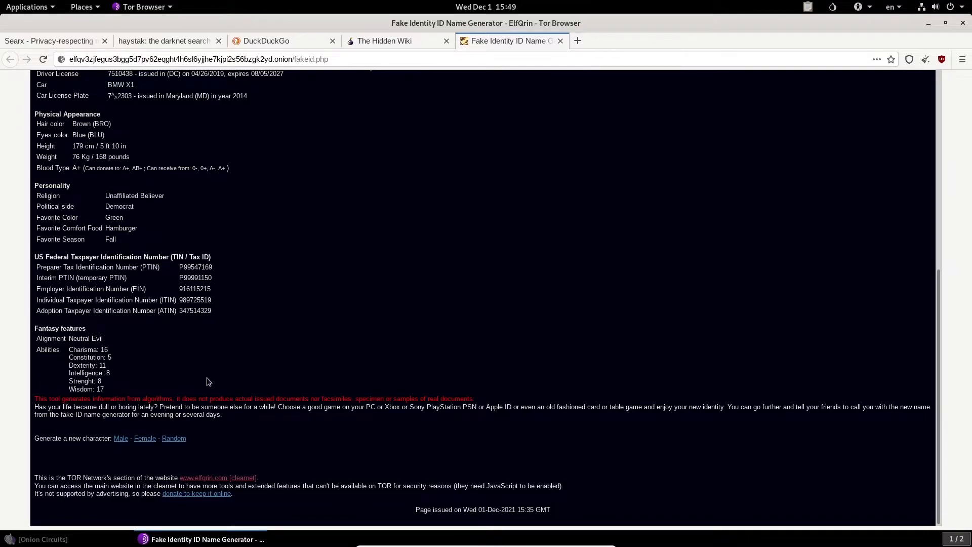
mouse_move(317, 389)
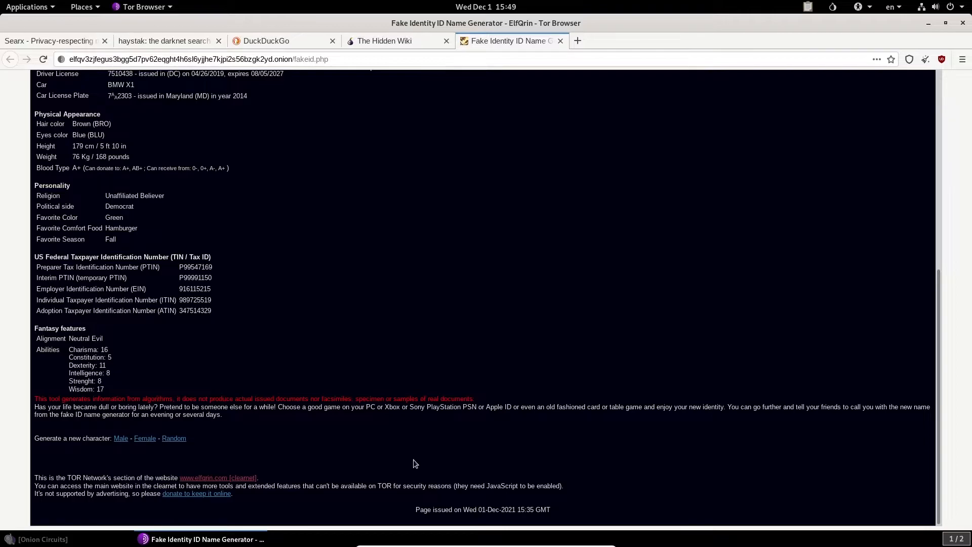
mouse_move(70, 491)
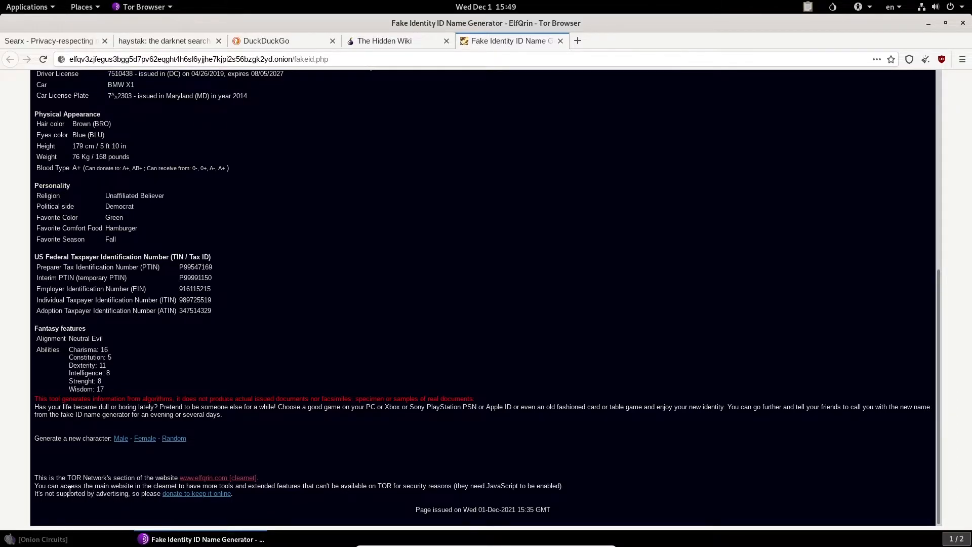
mouse_move(212, 464)
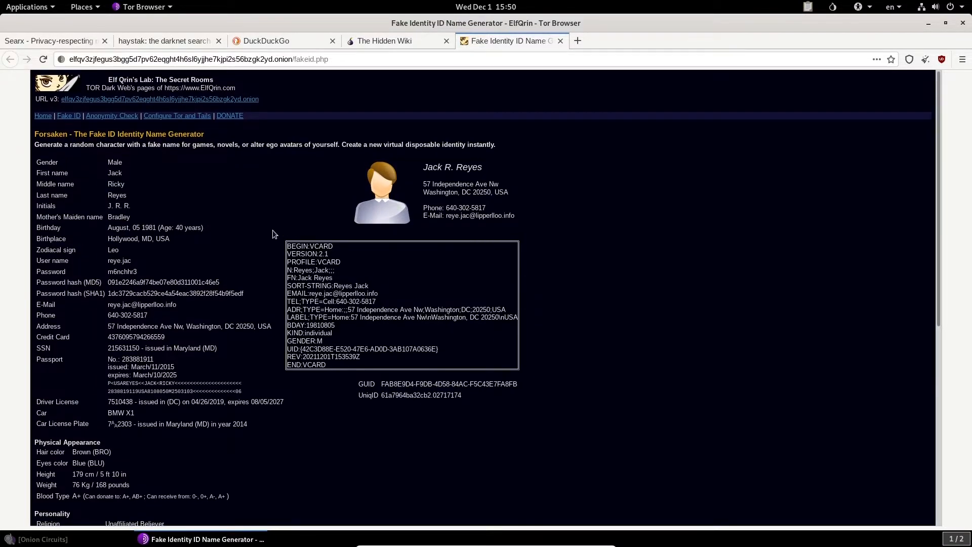
mouse_move(271, 242)
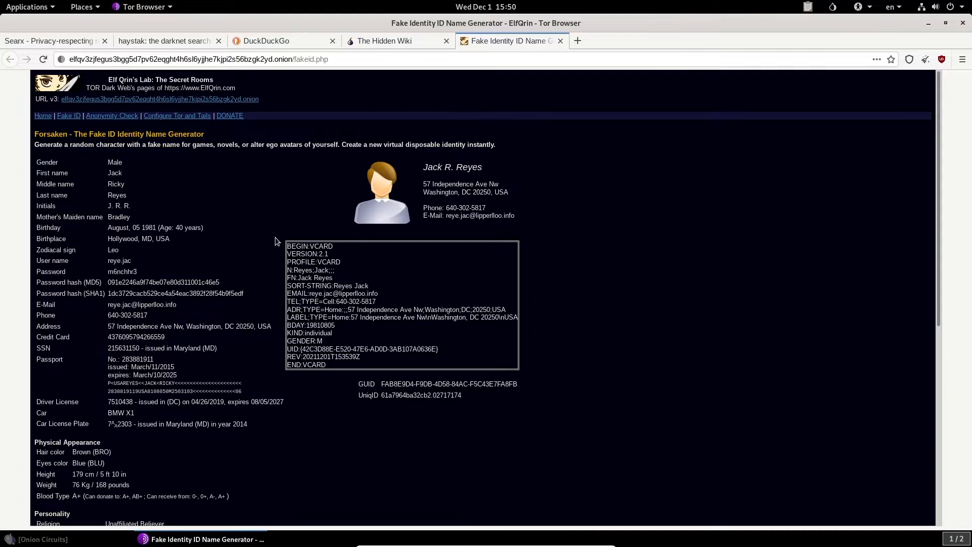
mouse_move(608, 242)
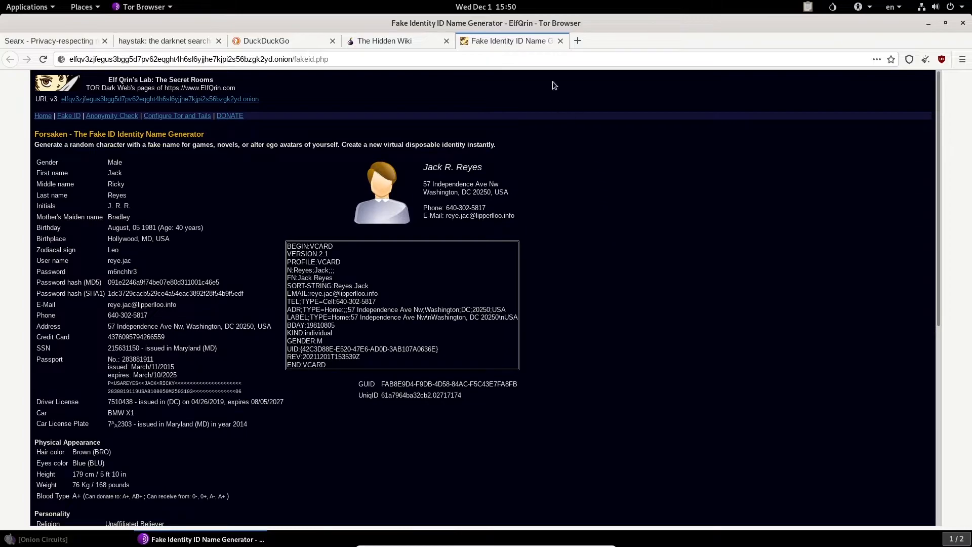
mouse_move(560, 41)
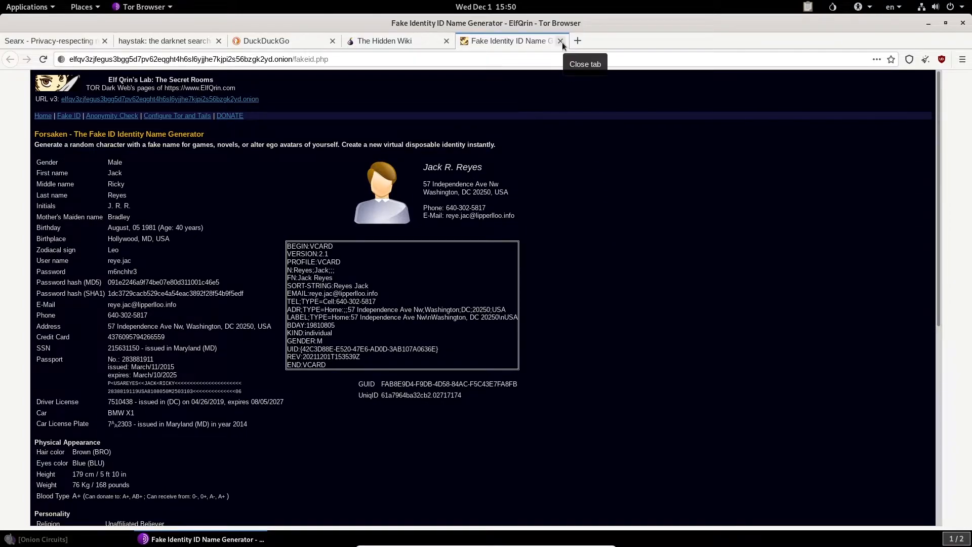
mouse_move(329, 54)
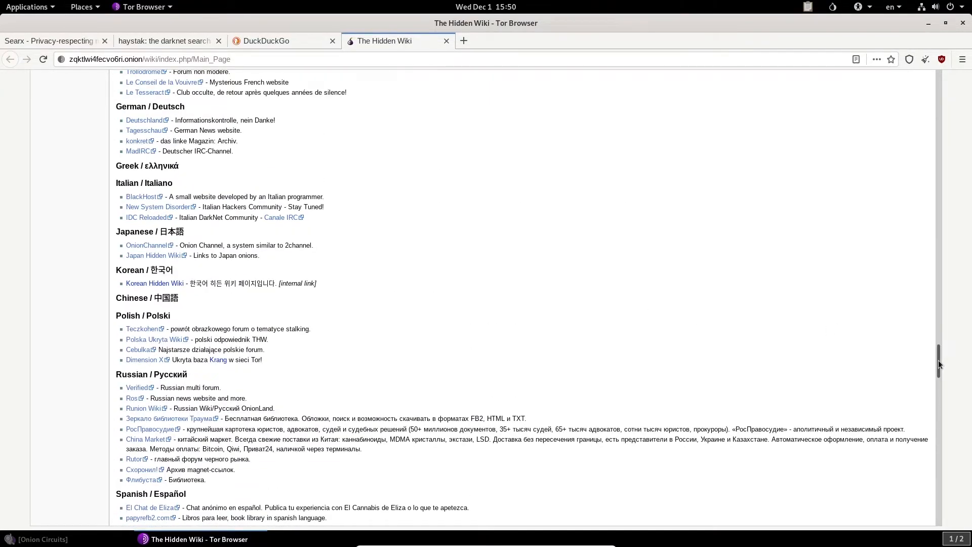
Step: Flip through the DuckDuckGo and haystak tabs and settle on the Searx metasearch page
scroll("down", 3)
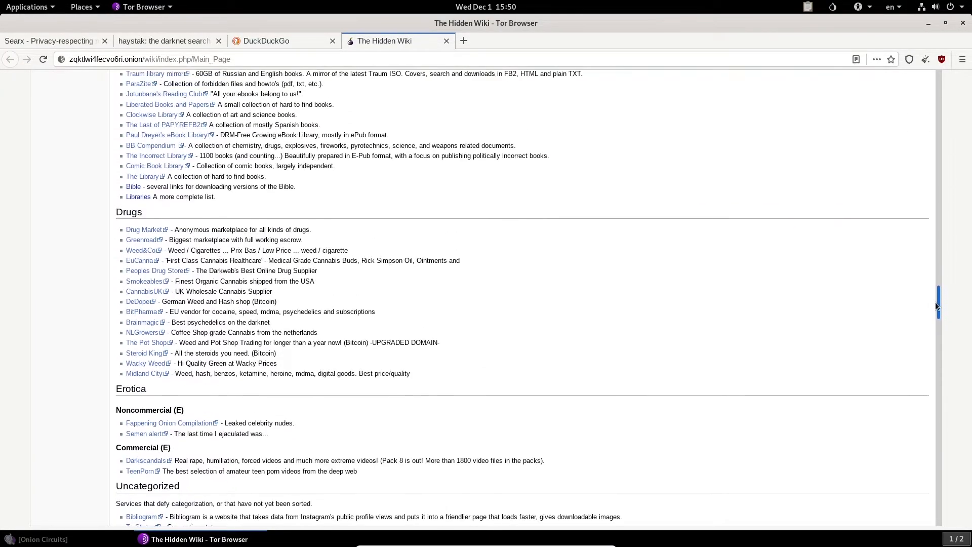
scroll("up", 3)
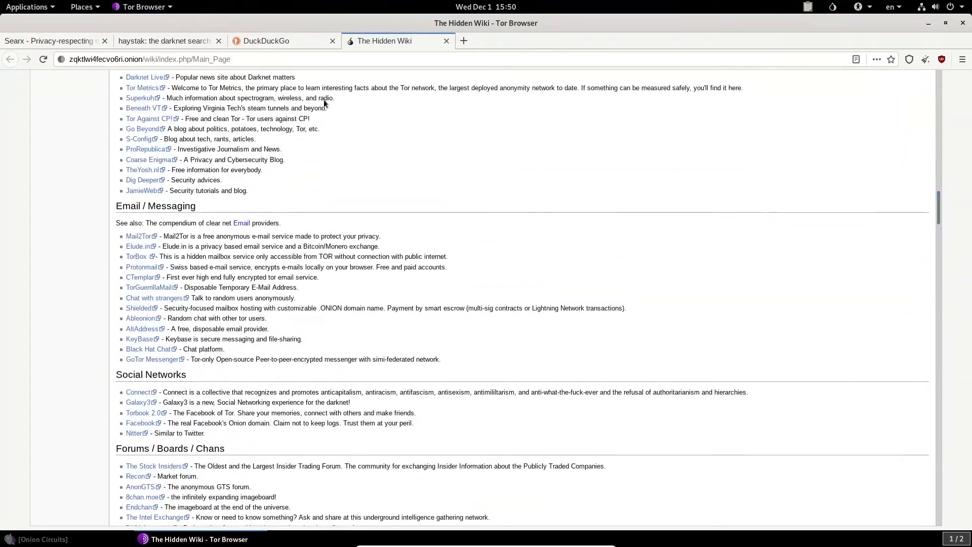
left_click(283, 41)
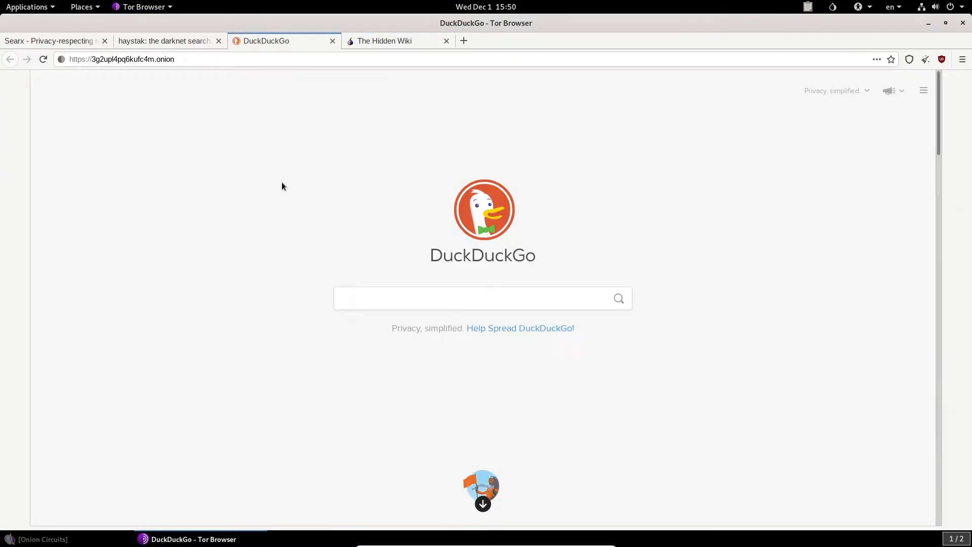
left_click(164, 40)
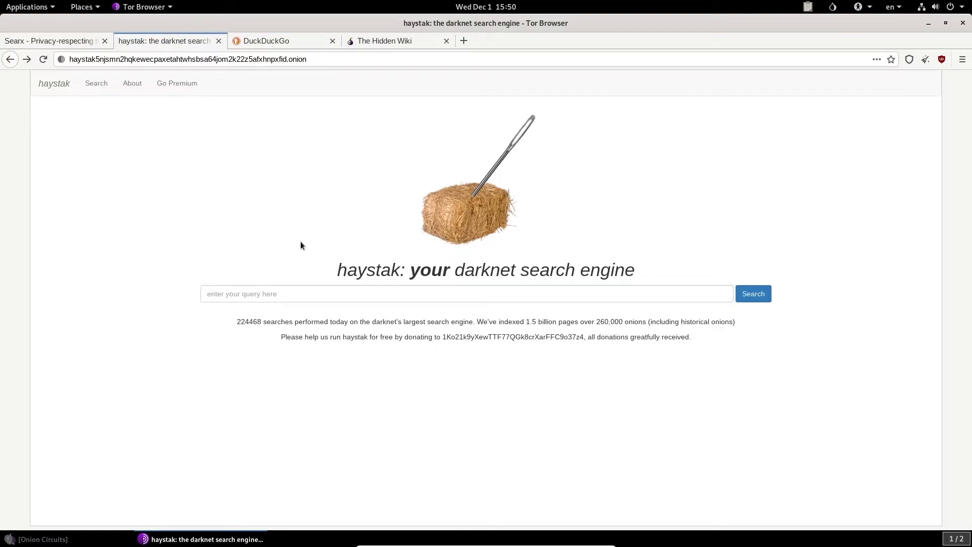
left_click(53, 41)
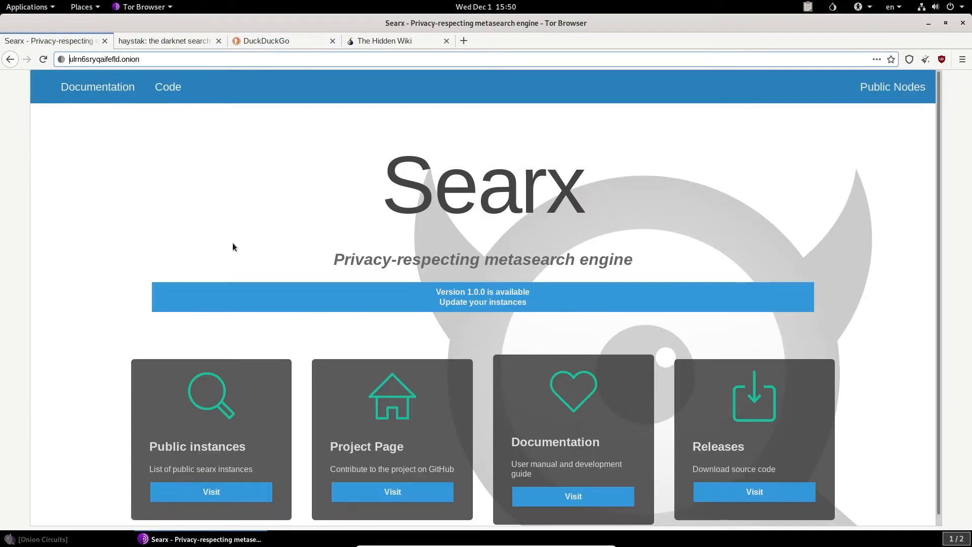
mouse_move(215, 257)
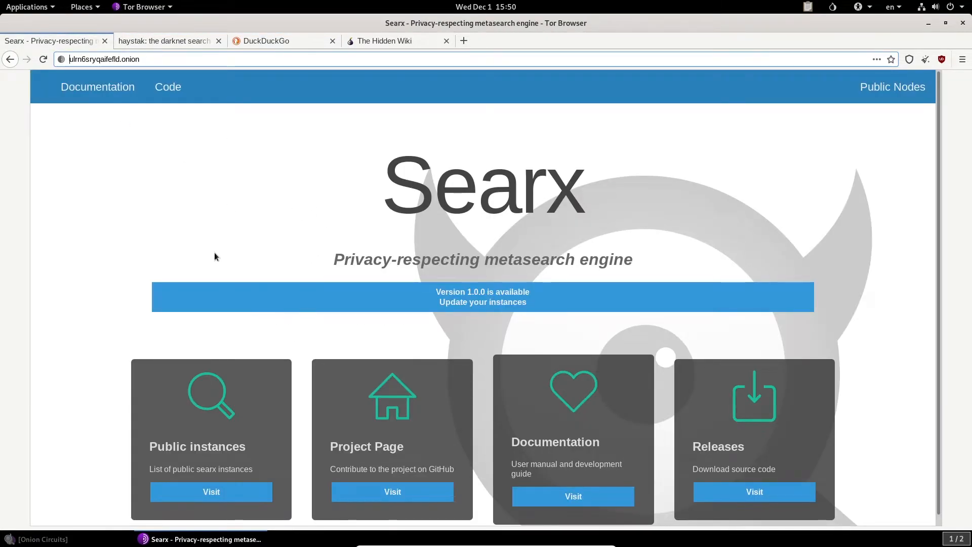
scroll("down", 3)
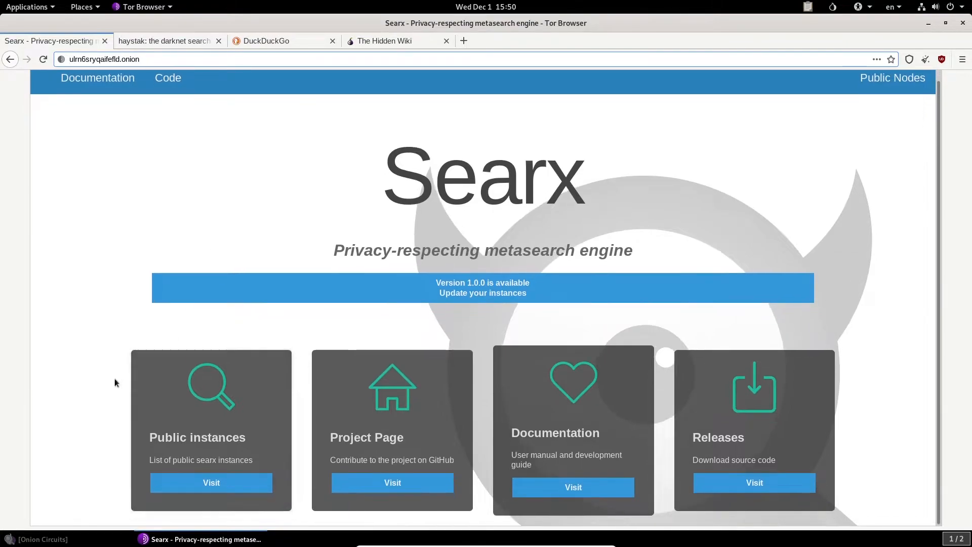
mouse_move(251, 414)
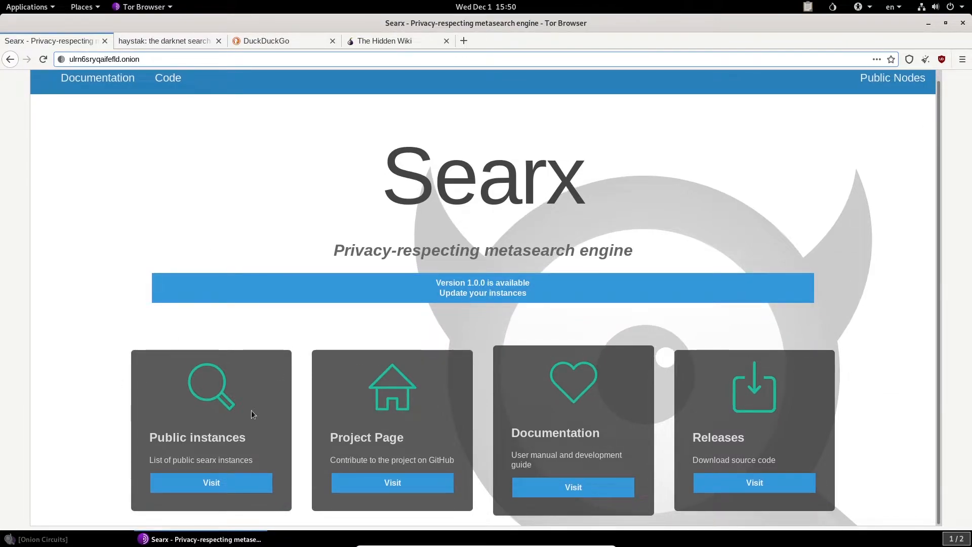
Step: Open the searx.space list of public instances, scroll it, then return to The Hidden Wiki tab
left_click(211, 482)
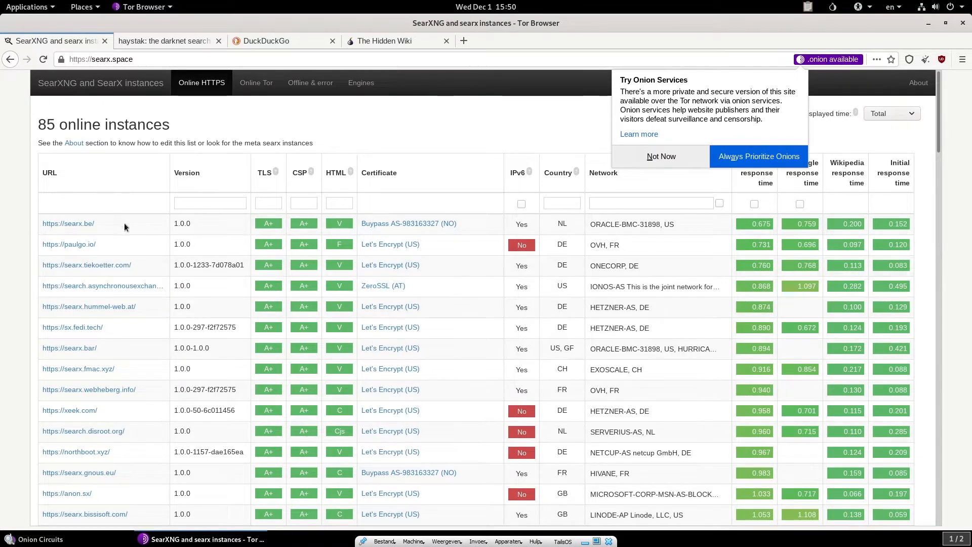
scroll("down", 3)
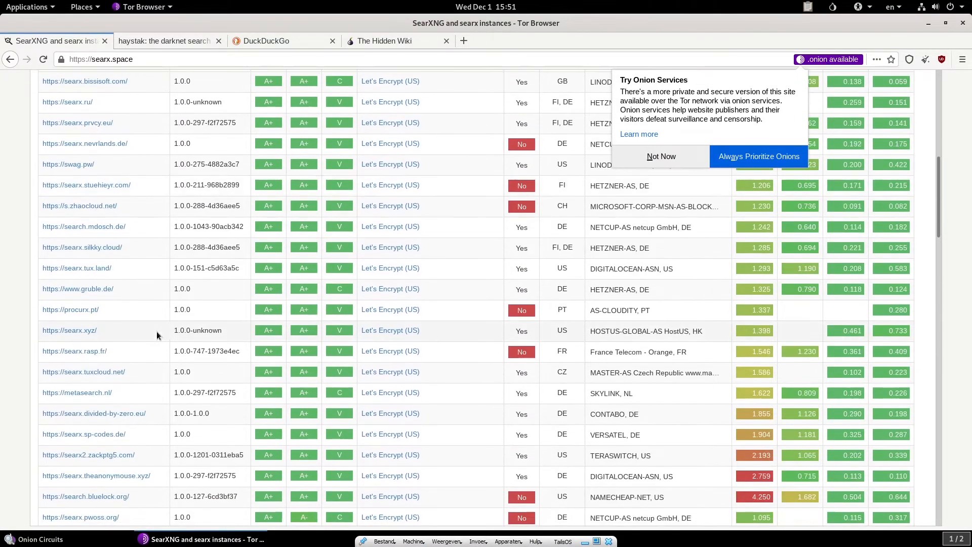
scroll("down", 3)
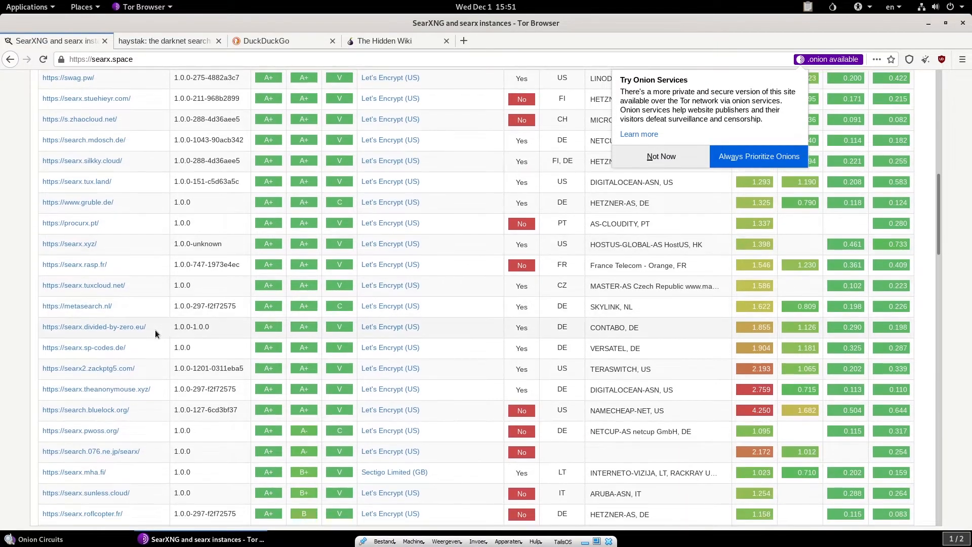
left_click(384, 41)
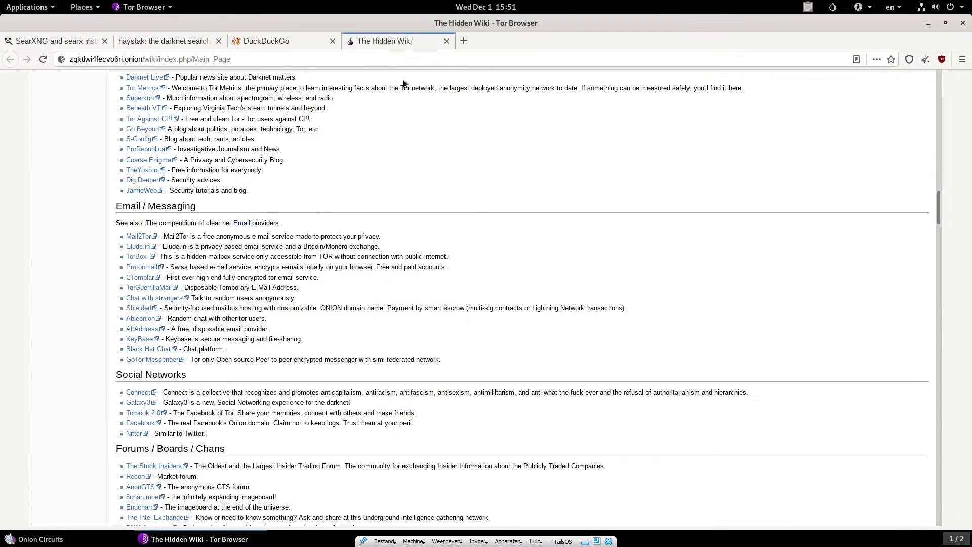
mouse_move(709, 290)
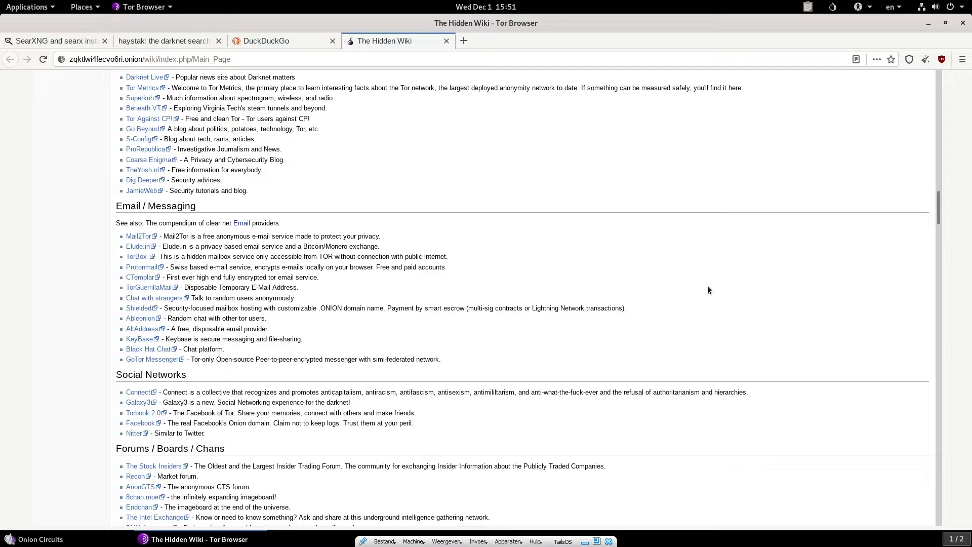
mouse_move(205, 370)
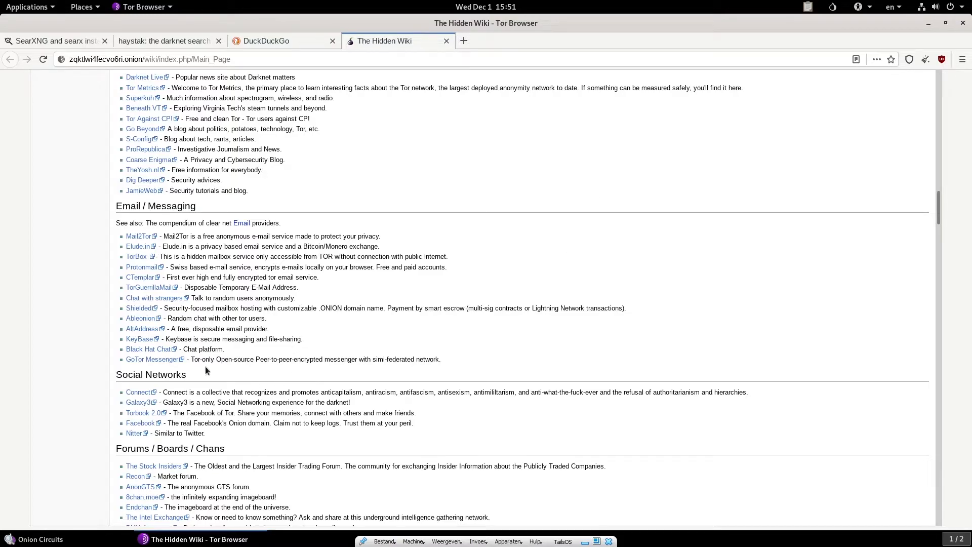
mouse_move(267, 369)
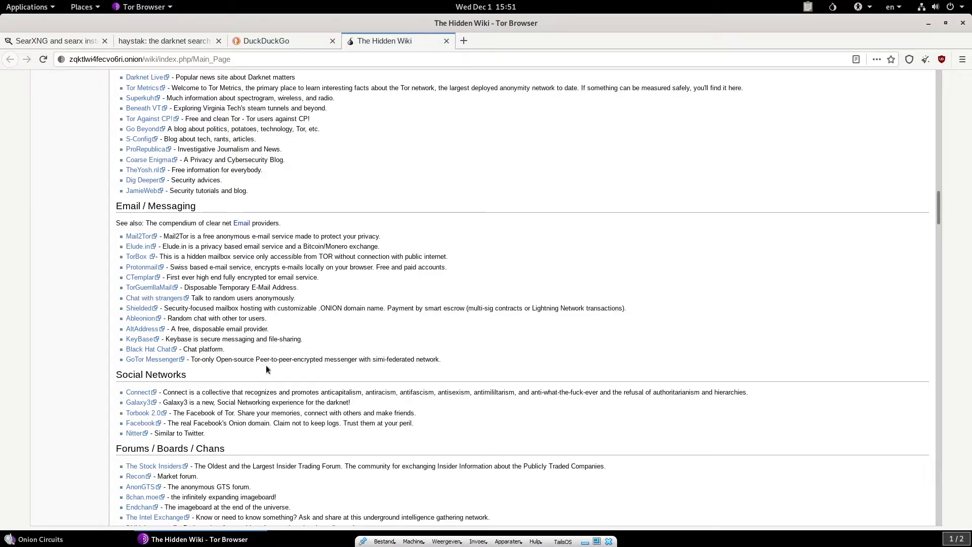
mouse_move(458, 365)
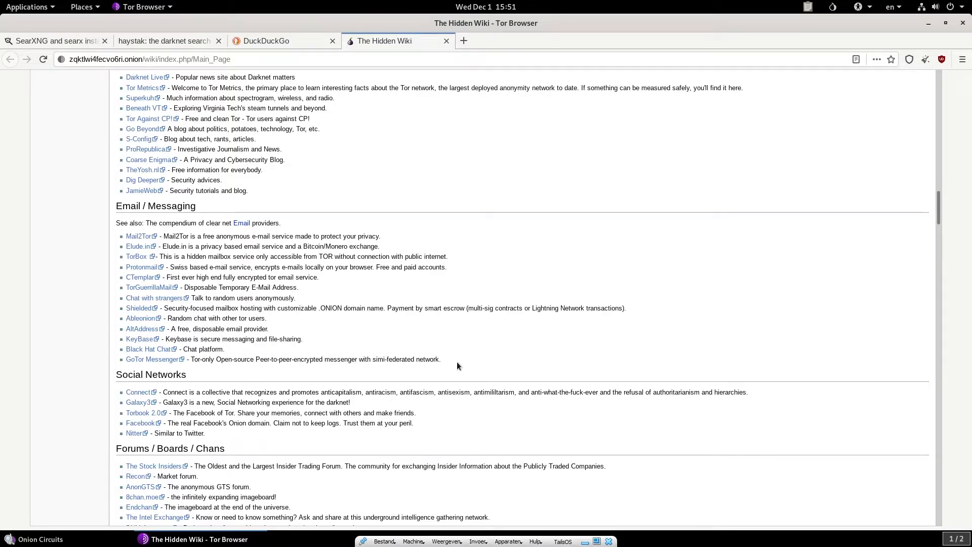
Step: Open the GoTor Messenger link from the Email / Messaging section in a new tab
right_click(152, 358)
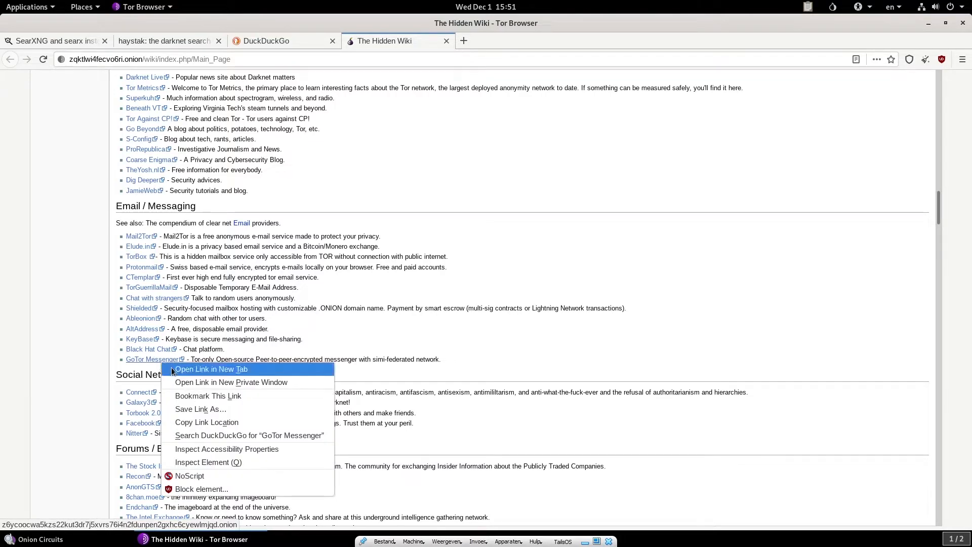
left_click(210, 369)
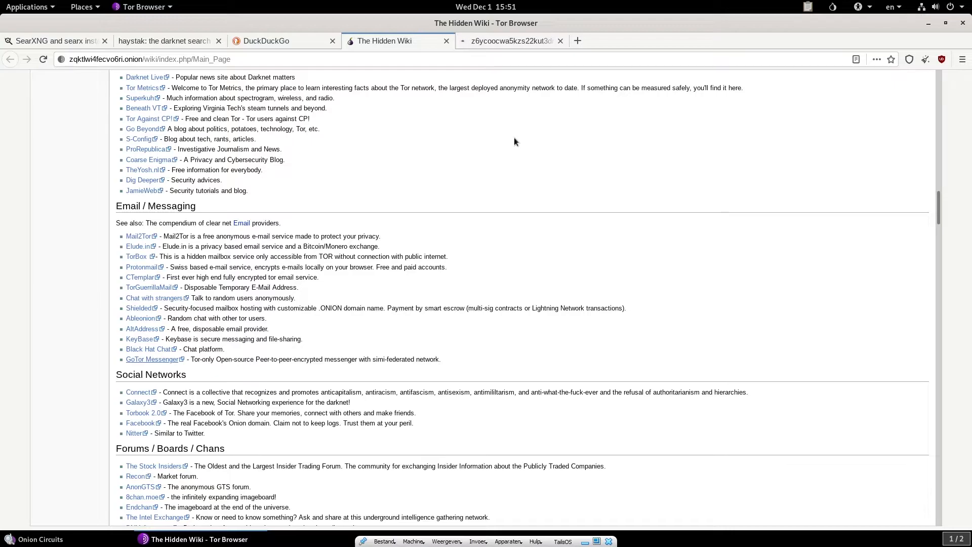
left_click(508, 41)
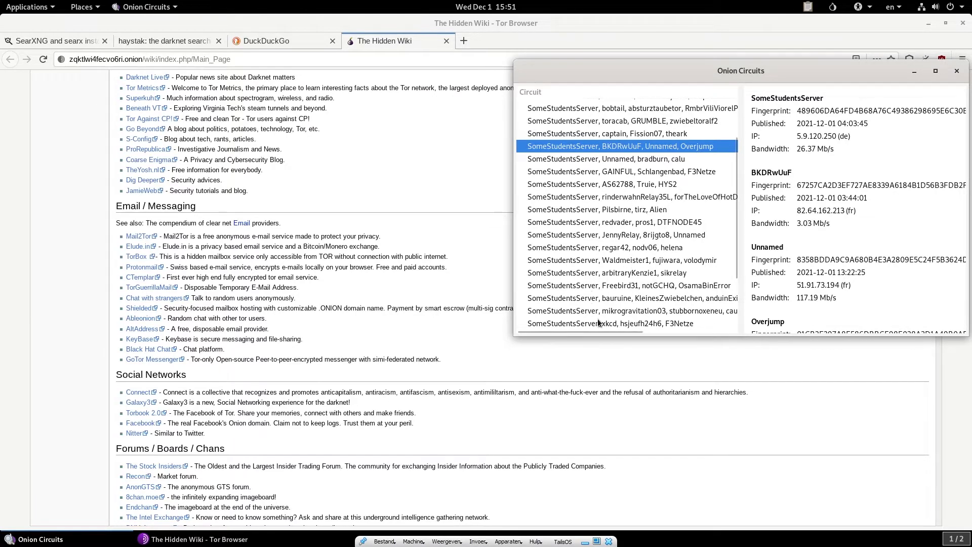
mouse_move(575, 294)
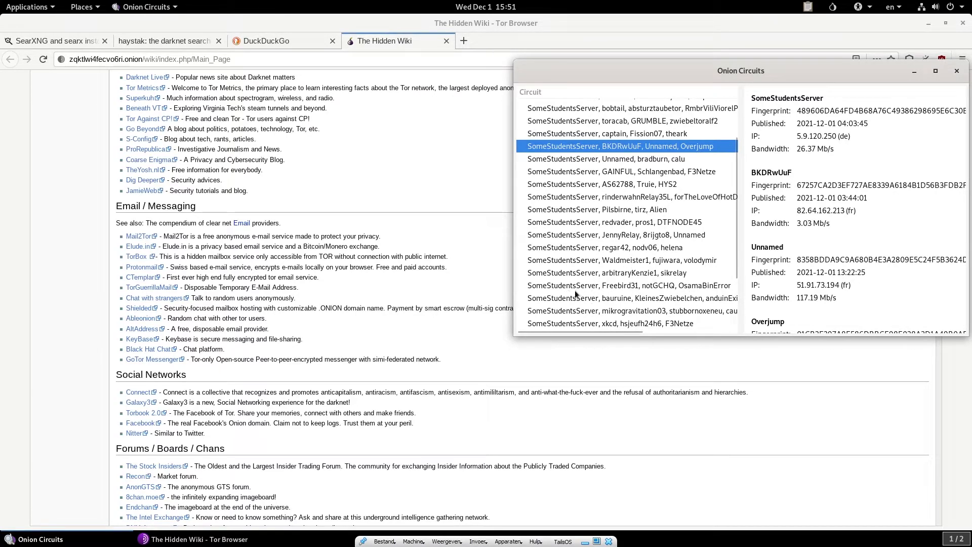
Step: View relay details of the Freebird31/notGCHQ/OsamaBinError circuit, then return to The Hidden Wiki
left_click(628, 285)
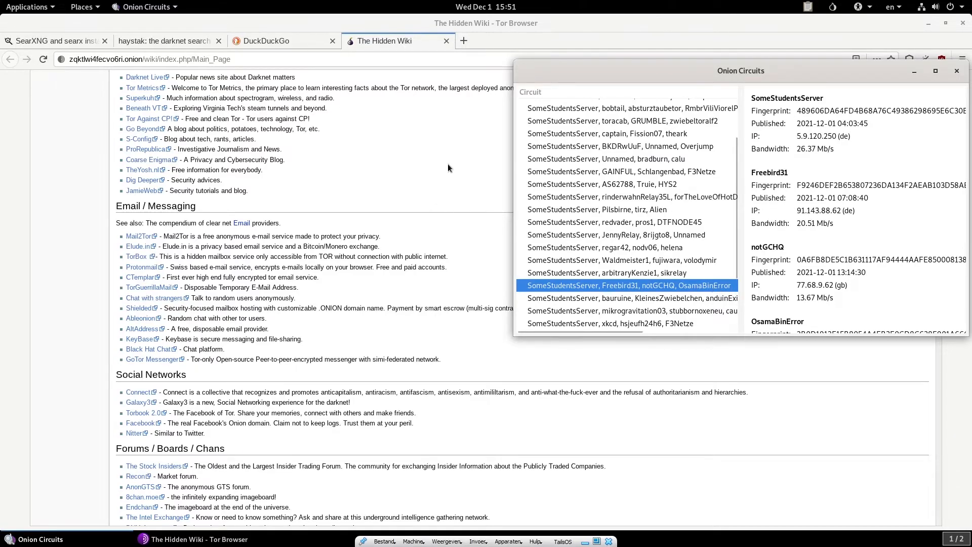
left_click(957, 70)
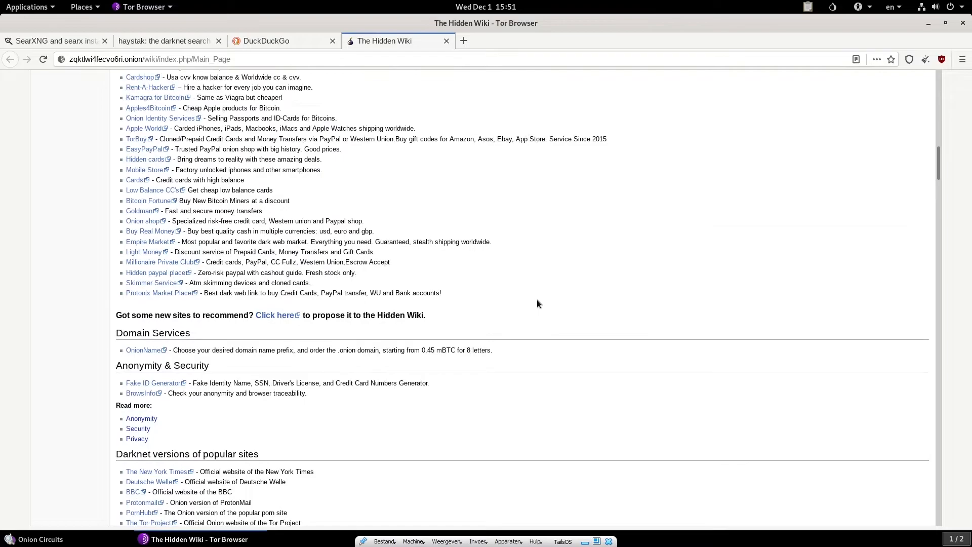
Step: Scroll through the Hidden Wiki main page contents and back up to Editor's picks and Introduction Points
scroll("down", 3)
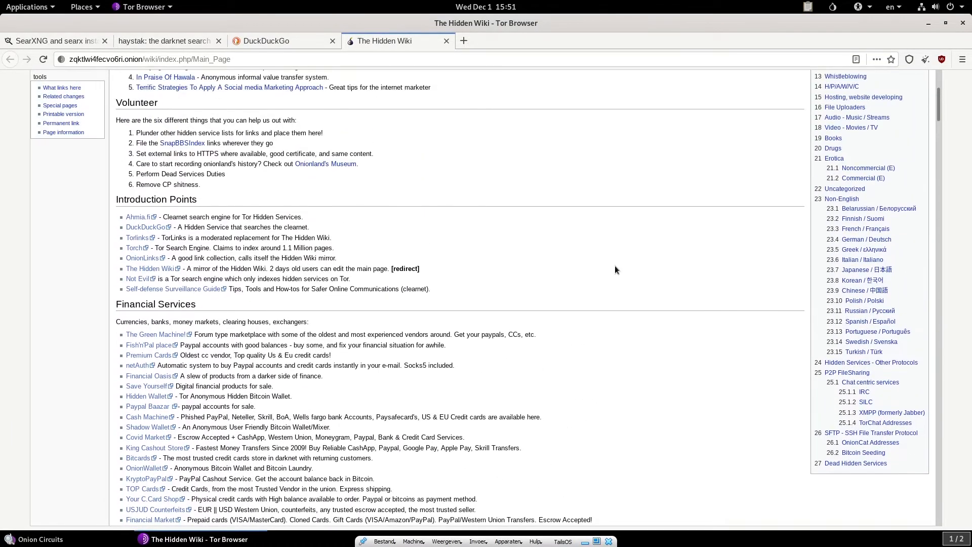
scroll("up", 3)
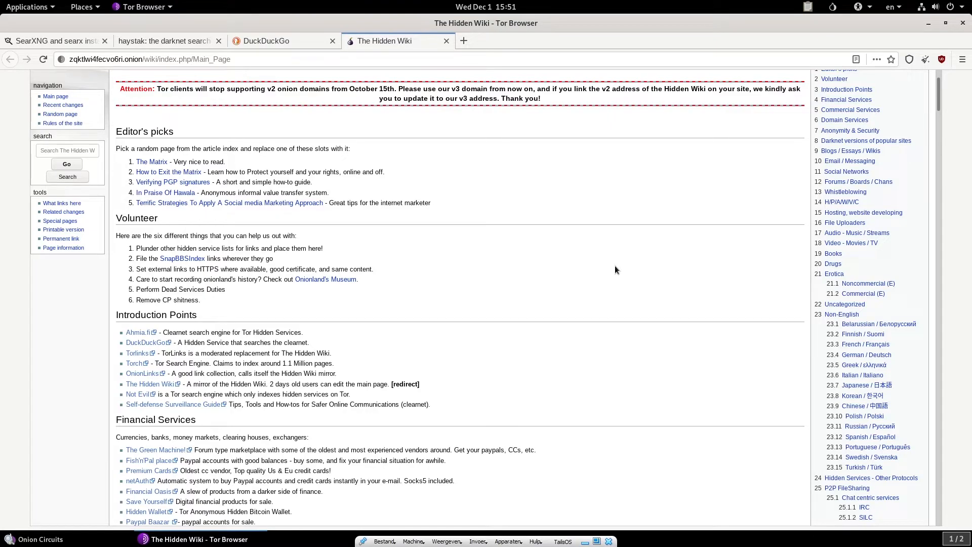
mouse_move(610, 269)
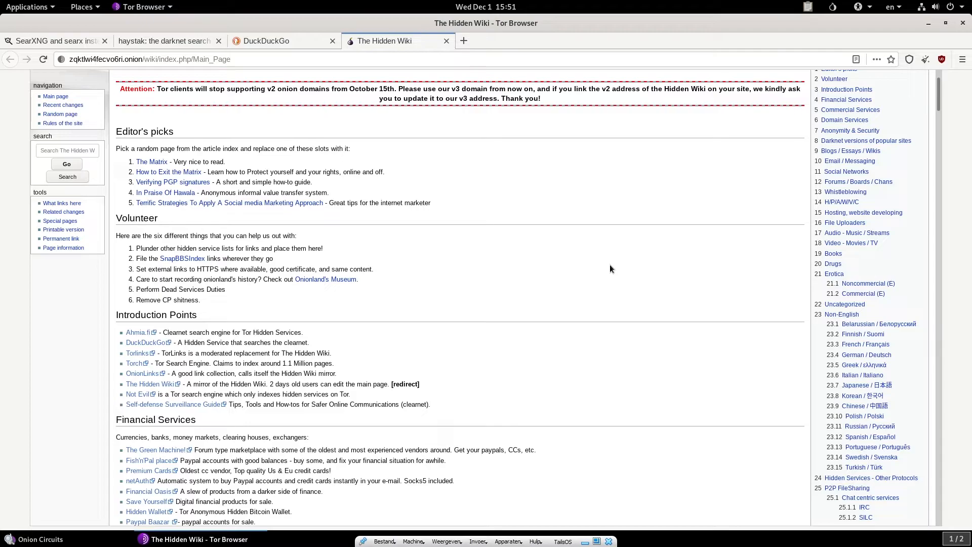
mouse_move(602, 265)
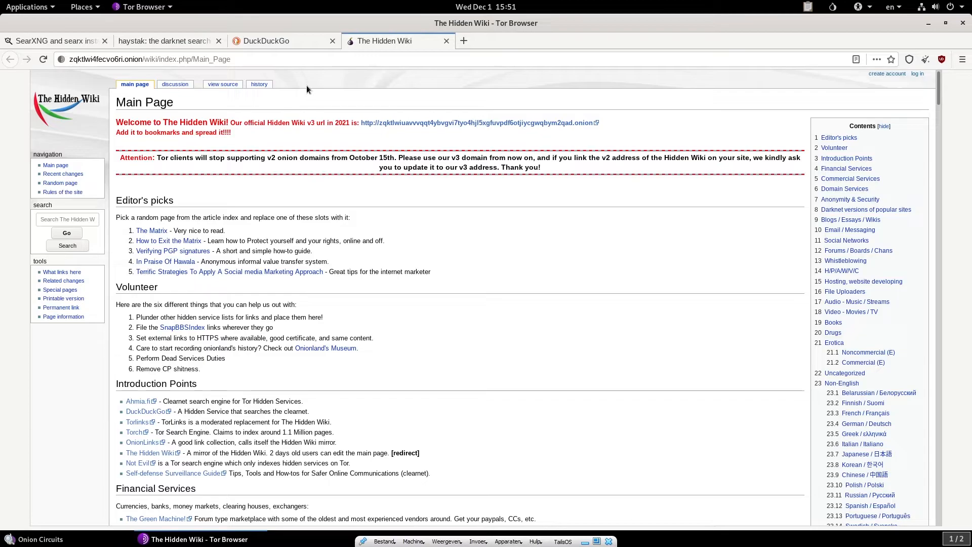
mouse_move(164, 41)
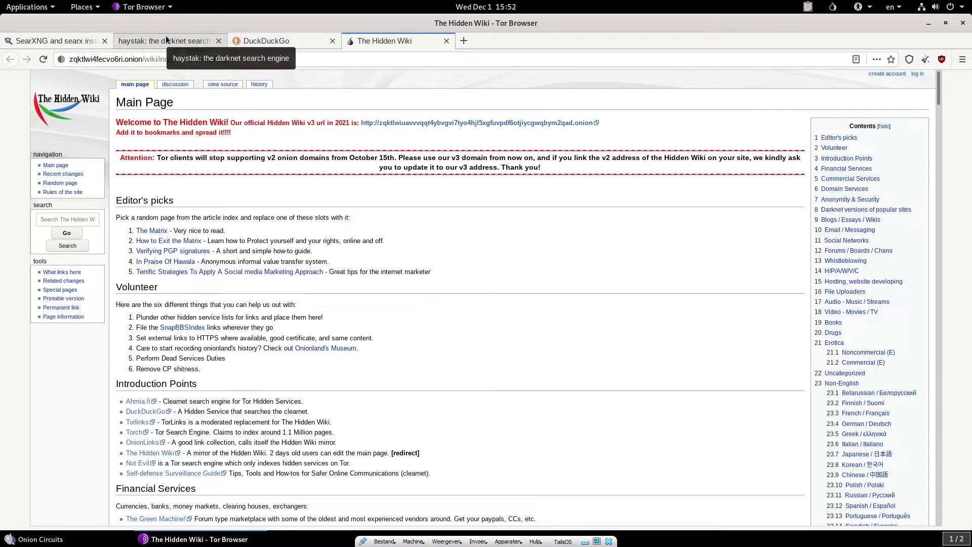
mouse_move(408, 80)
type("top 5 search engines")
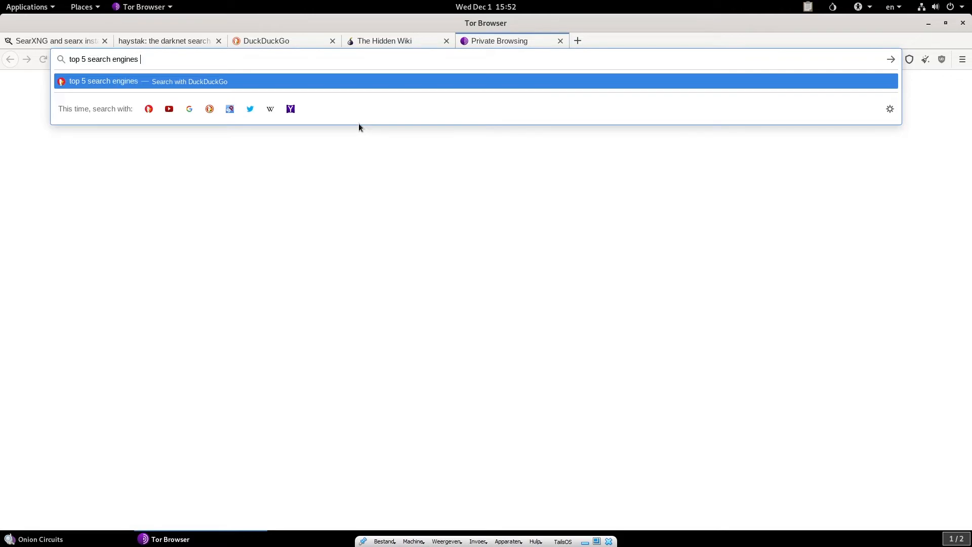
Step: Search DuckDuckGo in a new tab for 'top 5 search engines darkweb'
type("darkweb&ia=web")
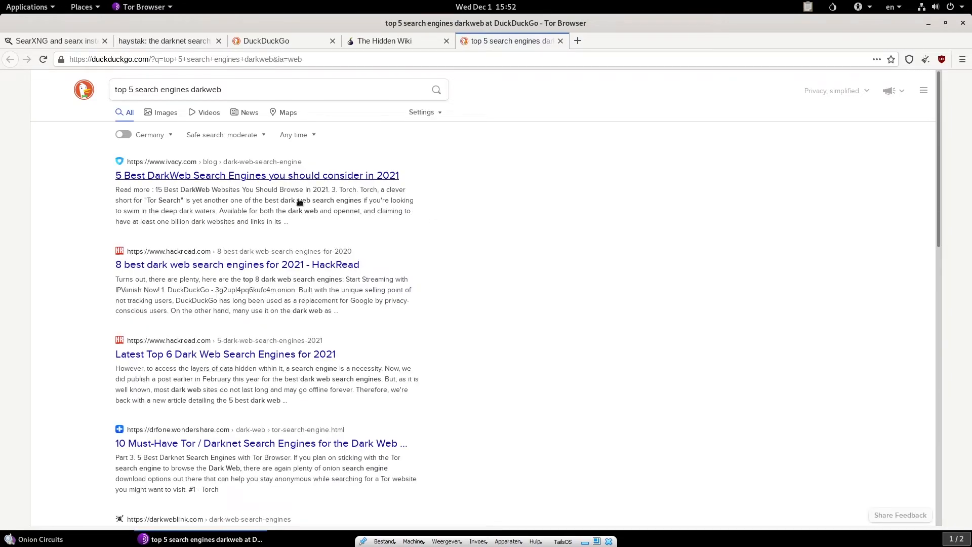
Step: Read the '5 Best DarkWeb Search Engines' article list covering DuckDuckGo, NotEvil, Torch and Haystak
left_click(256, 175)
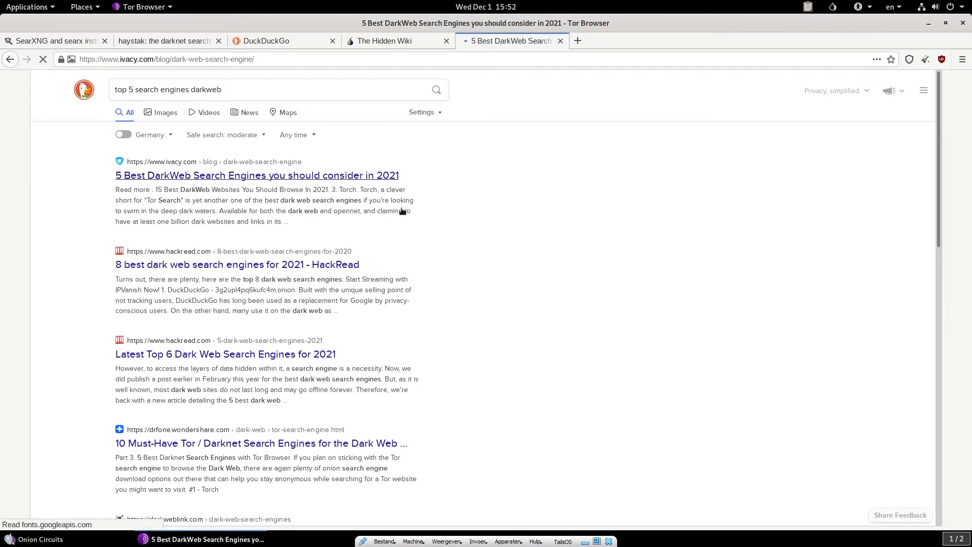
left_click(256, 175)
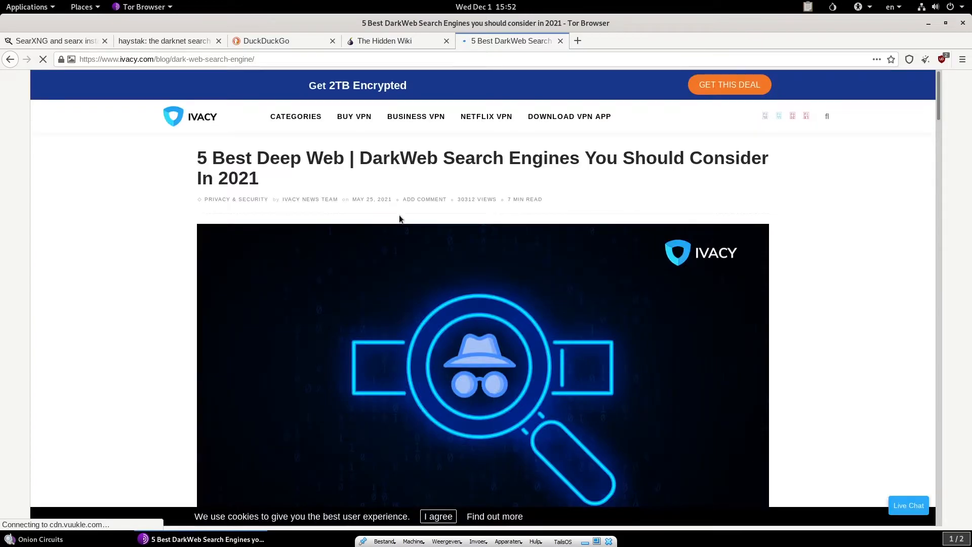
scroll("down", 3)
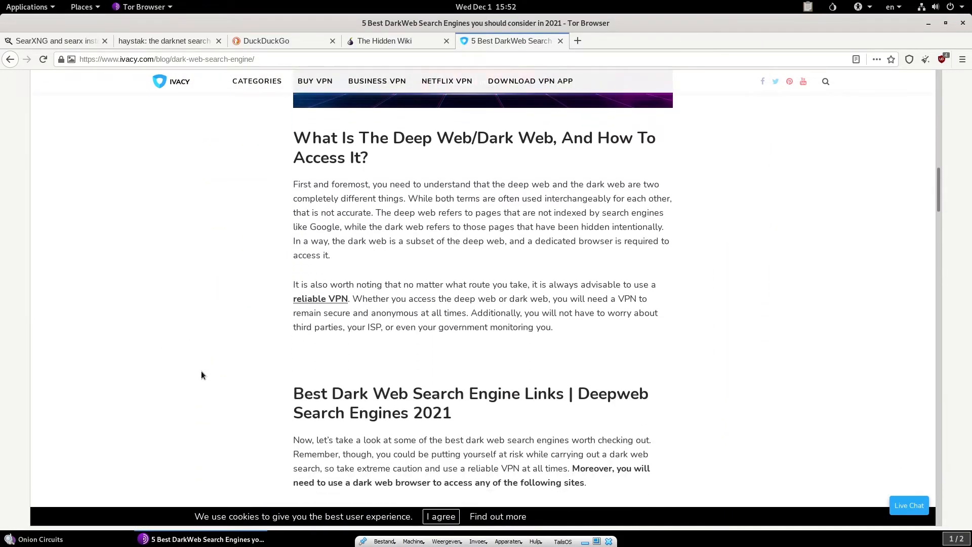
scroll("down", 3)
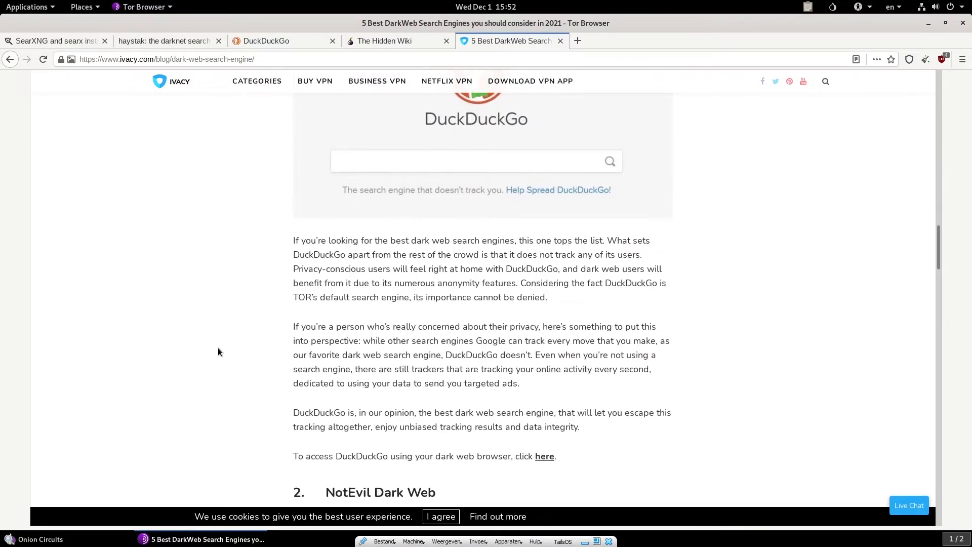
scroll("down", 3)
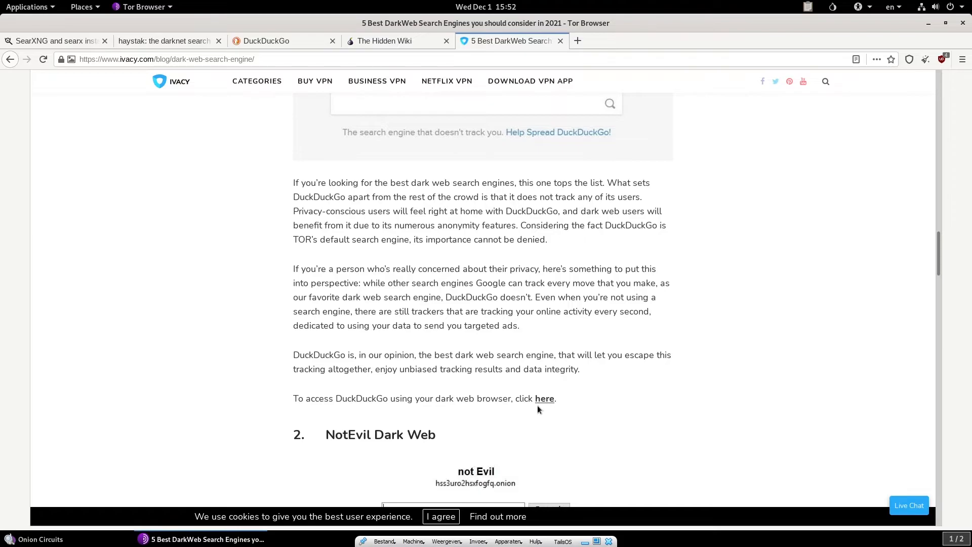
right_click(545, 398)
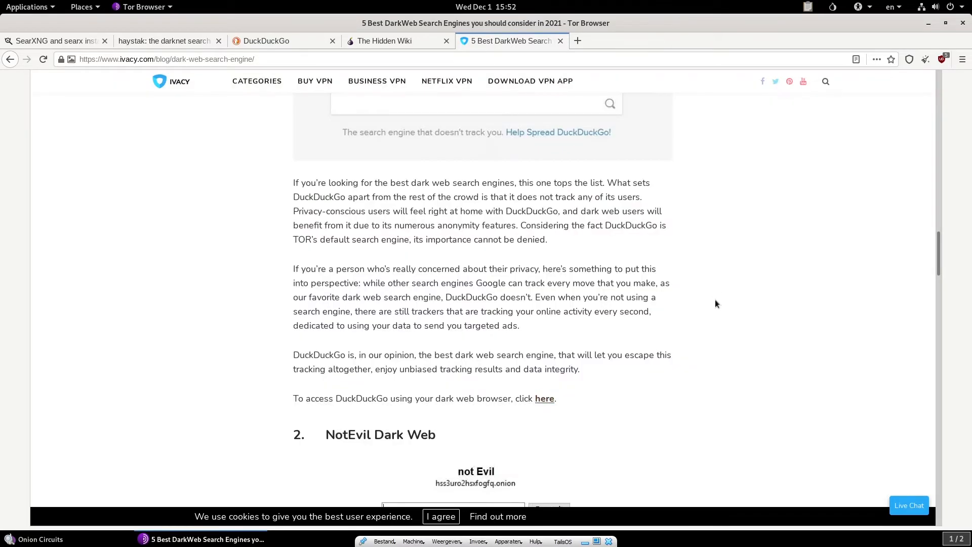
scroll("down", 3)
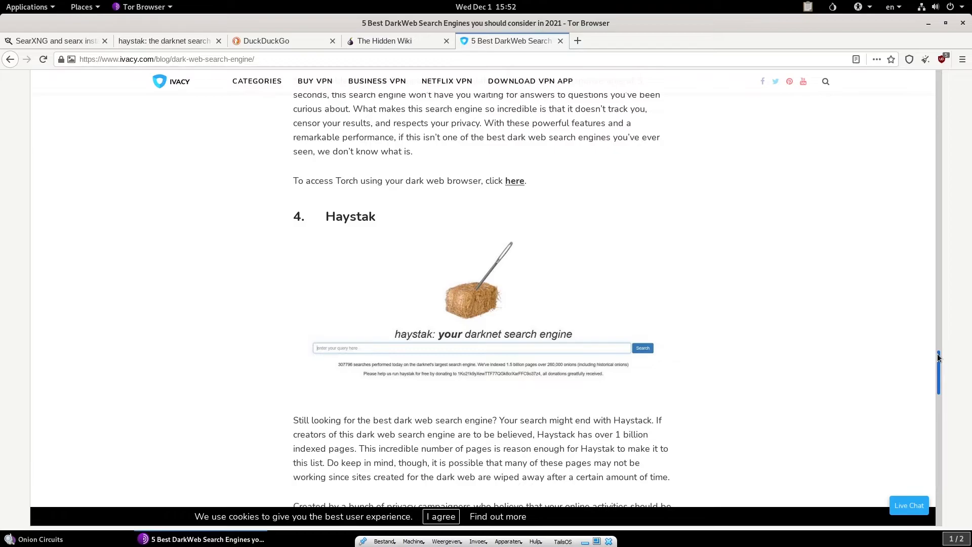
scroll("down", 3)
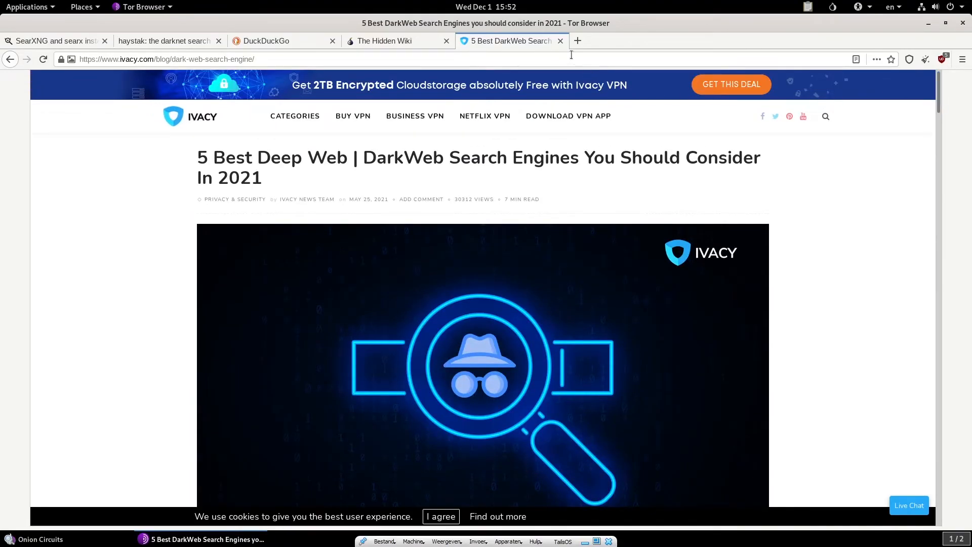
Step: Close the Ivacy article tab so The Hidden Wiki main page shows again
left_click(385, 40)
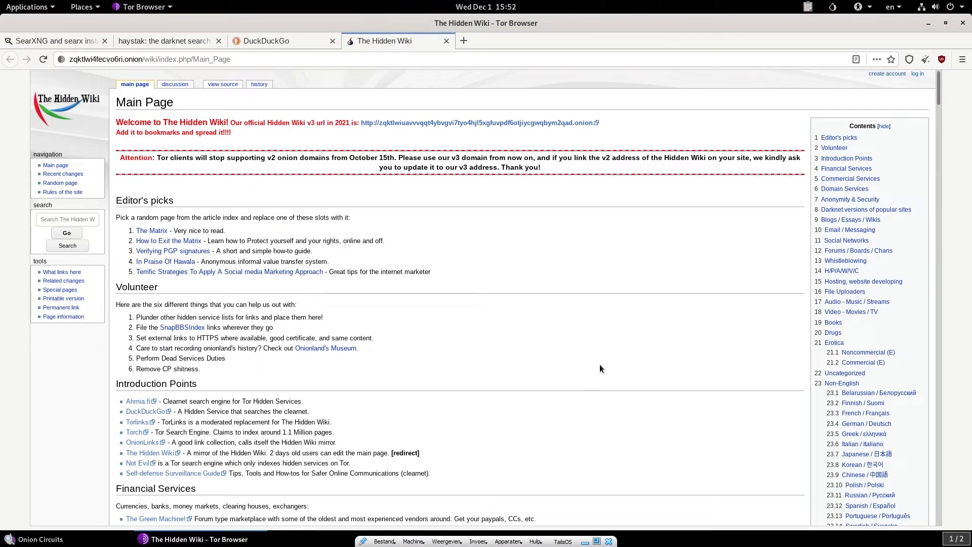
mouse_move(590, 363)
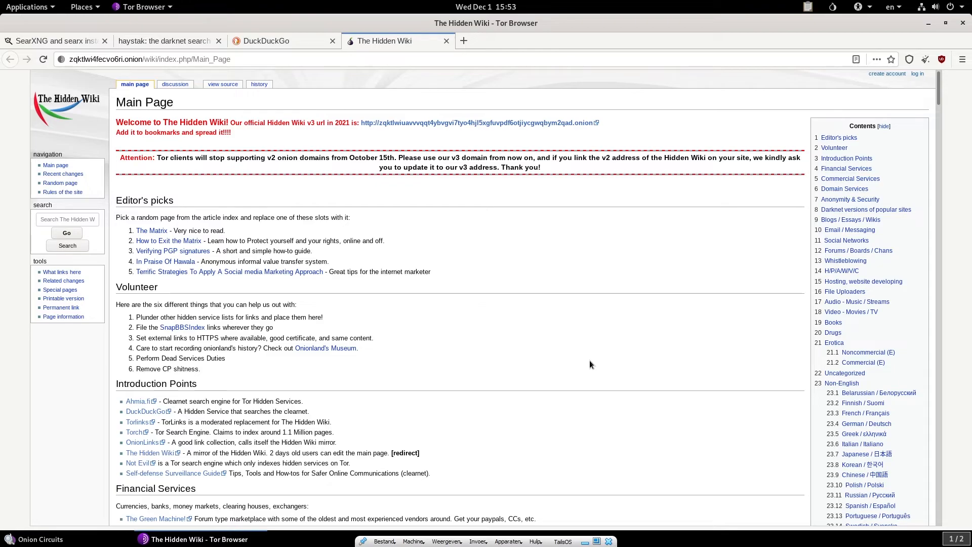
mouse_move(574, 356)
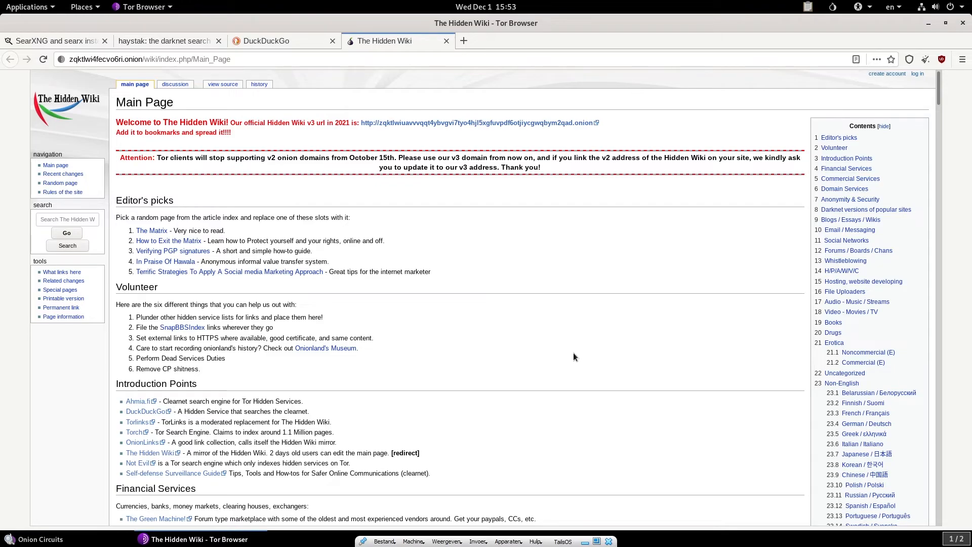
mouse_move(560, 322)
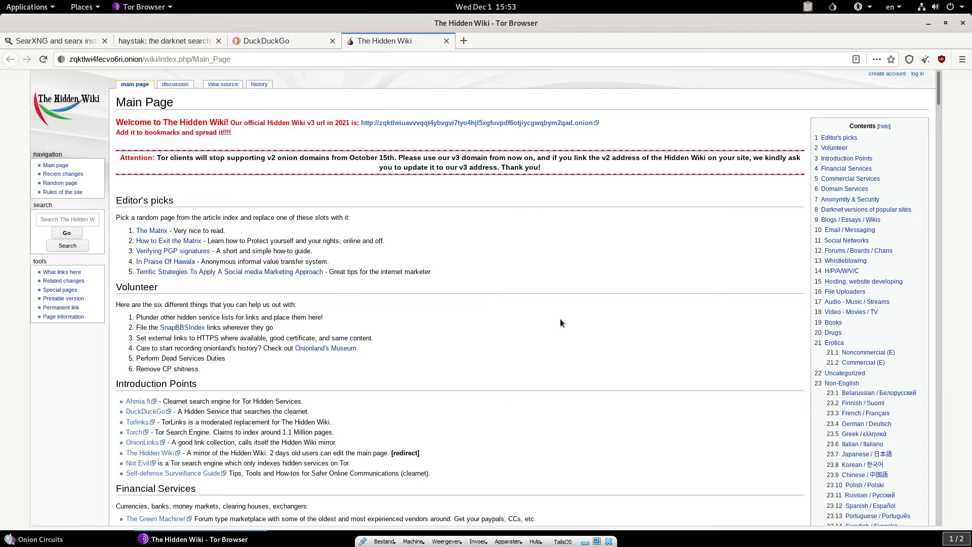
mouse_move(562, 318)
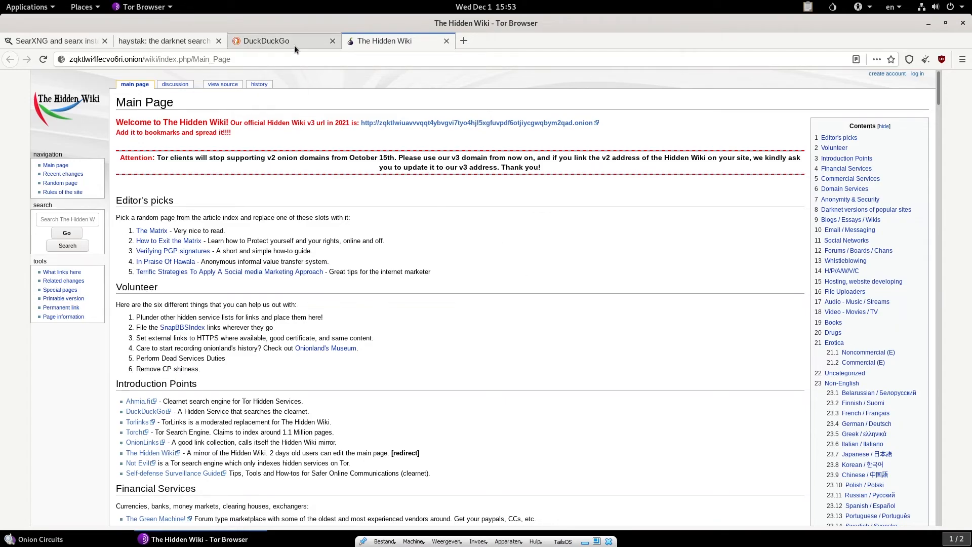
Step: Switch through the DuckDuckGo onion tab to the haystak darknet search engine page
left_click(267, 40)
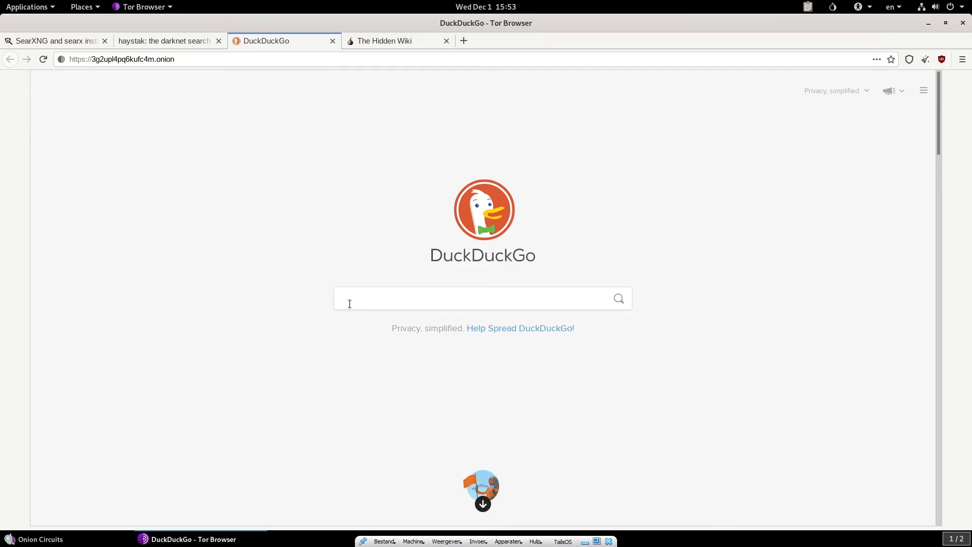
mouse_move(160, 34)
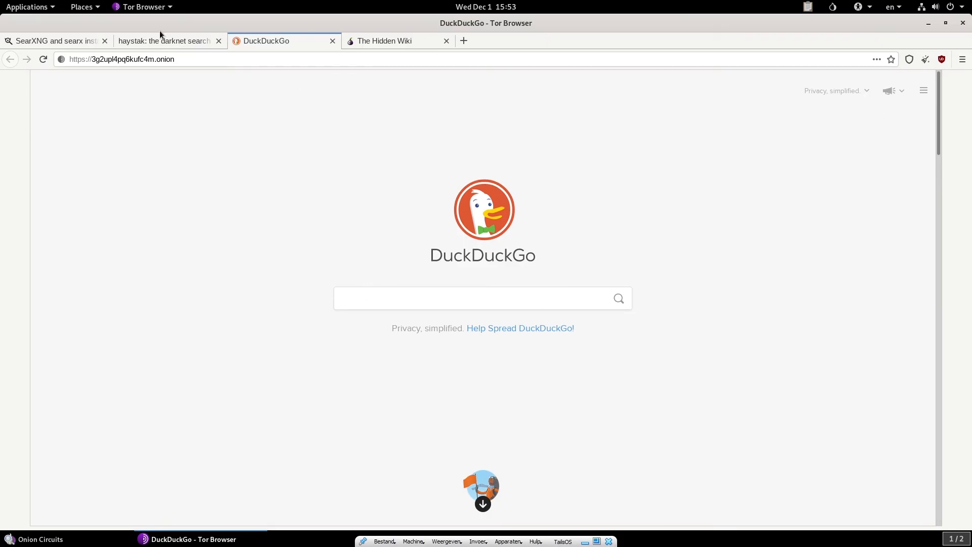
left_click(164, 41)
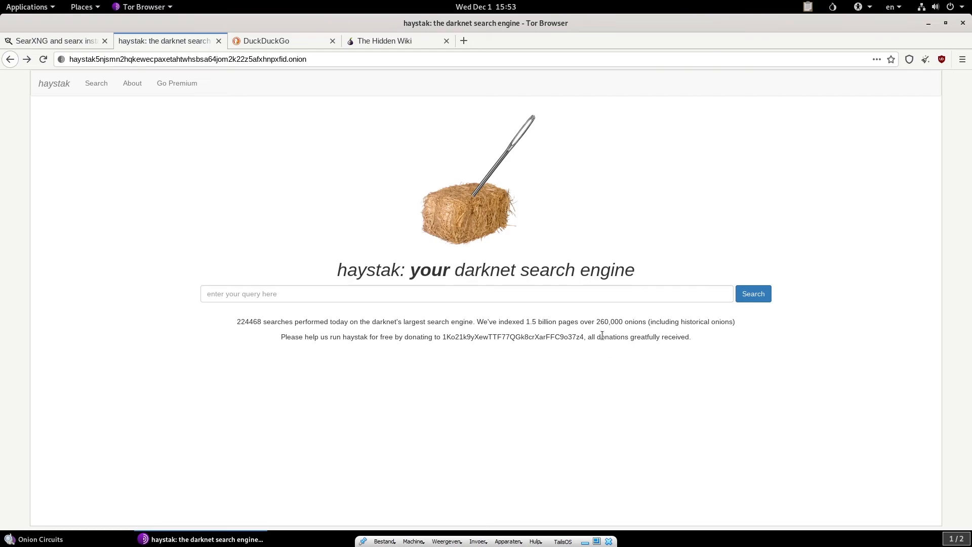
mouse_move(625, 393)
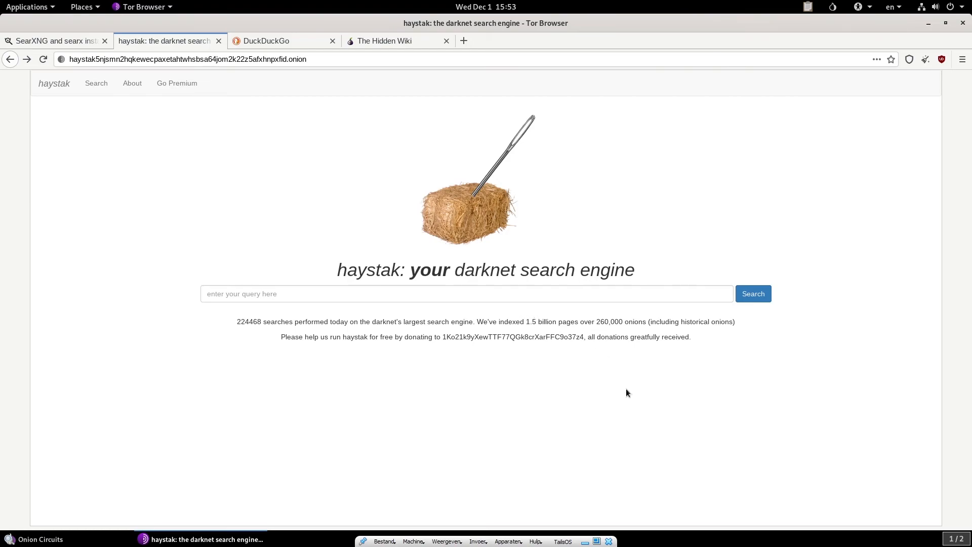
mouse_move(683, 369)
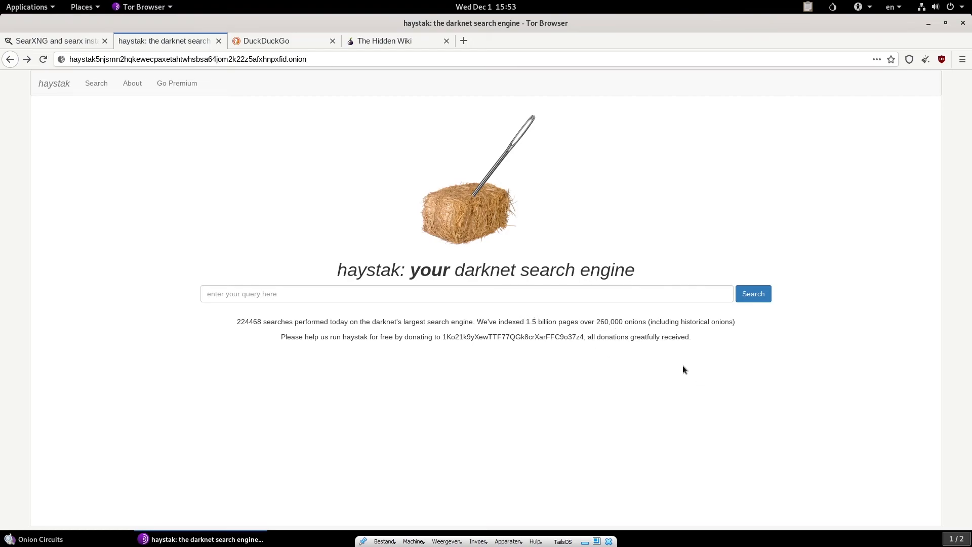
mouse_move(662, 368)
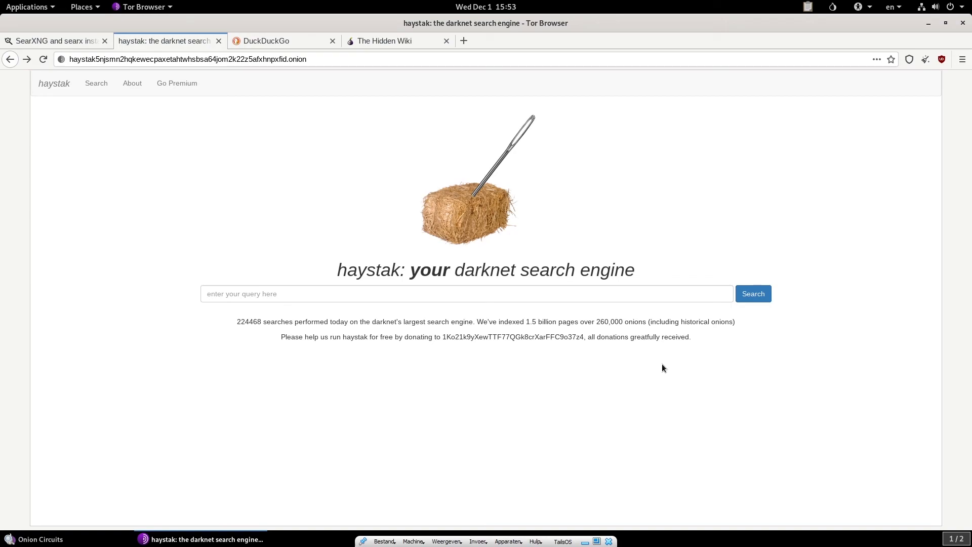
mouse_move(659, 367)
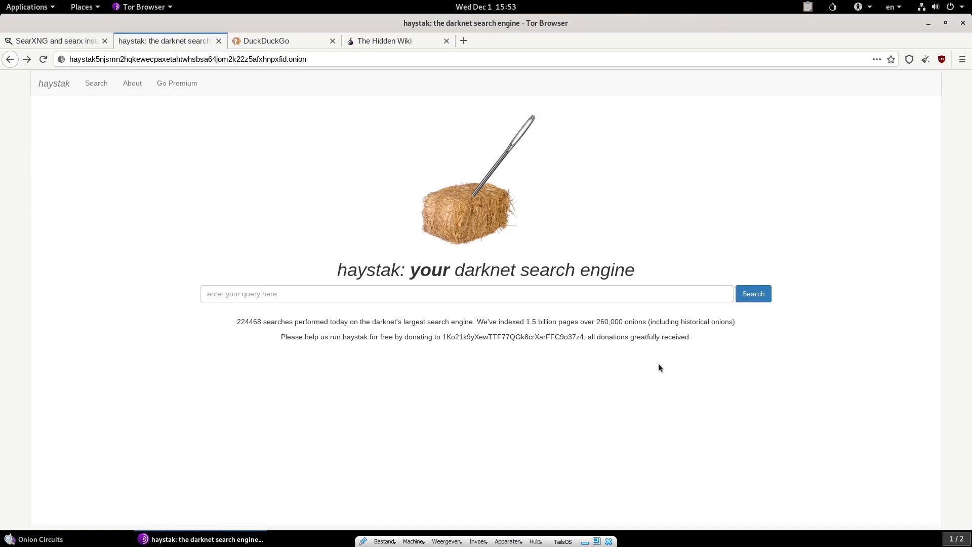
mouse_move(564, 352)
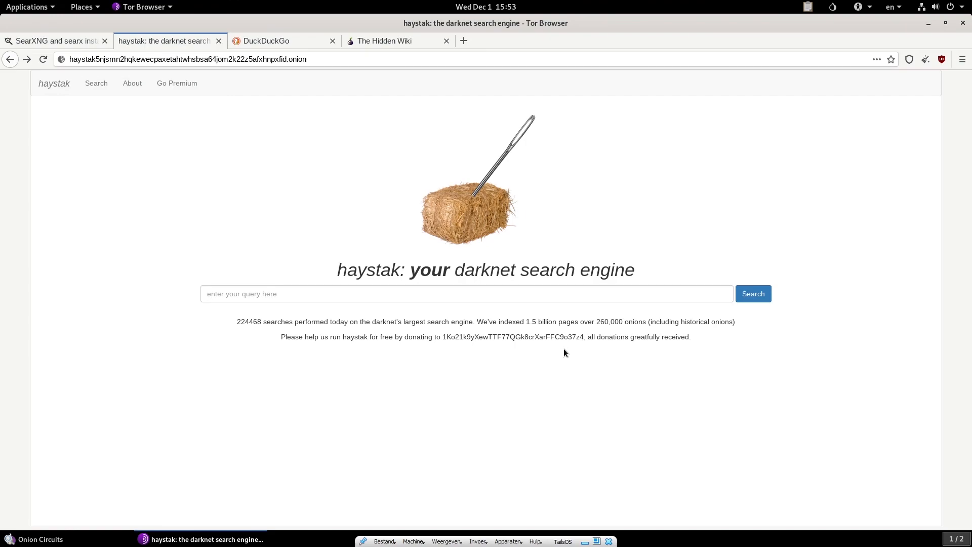
mouse_move(547, 386)
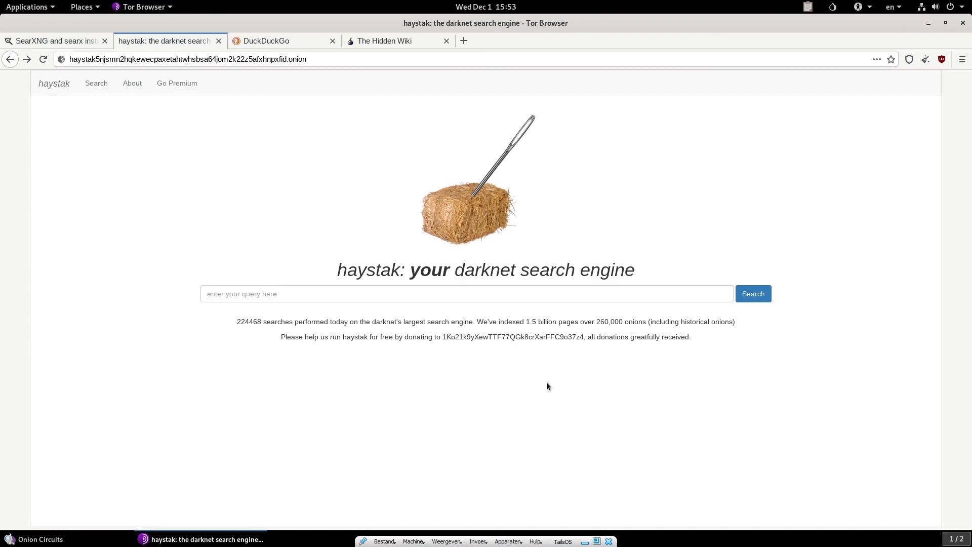